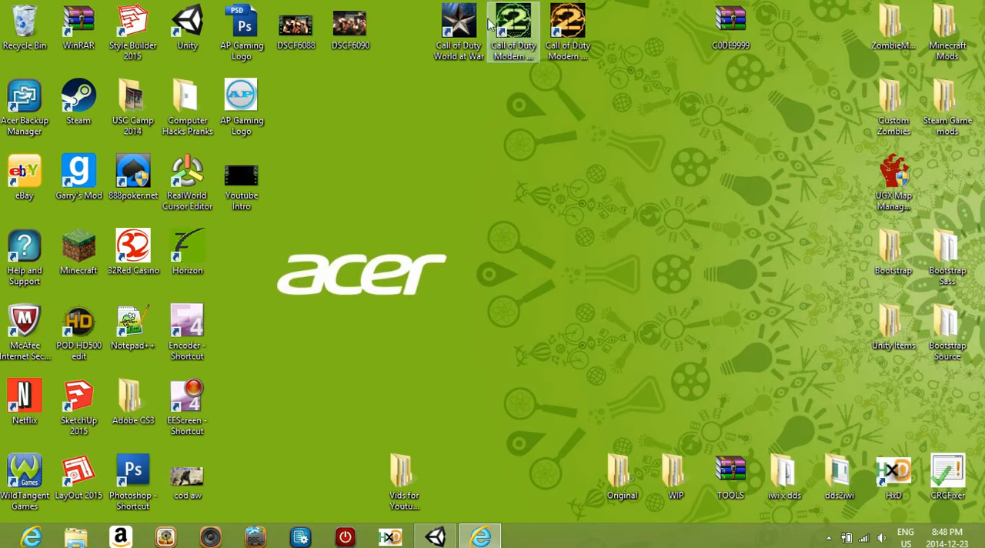
Bring up the File Explorer taskbar jump list to open a Libraries window.
left_click(186, 401)
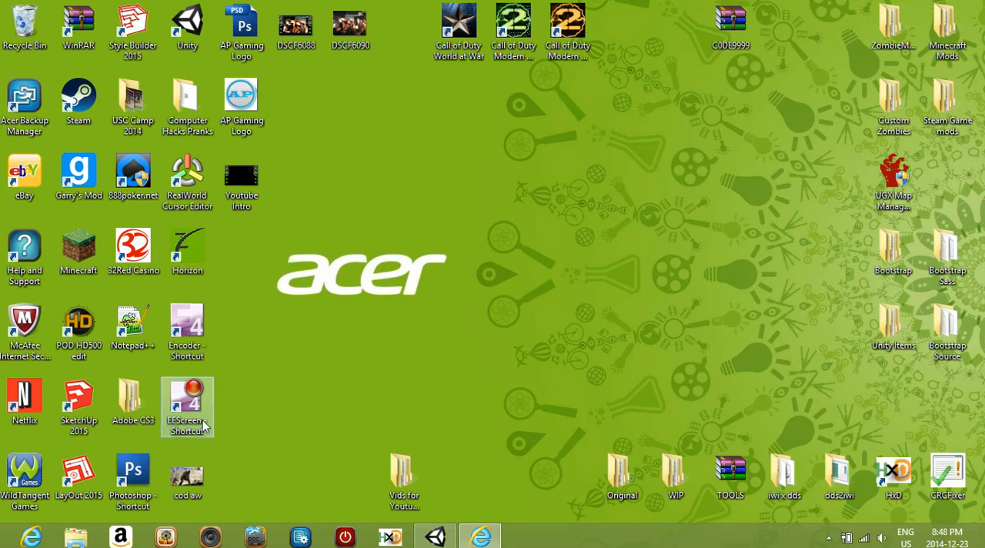
mouse_move(168, 413)
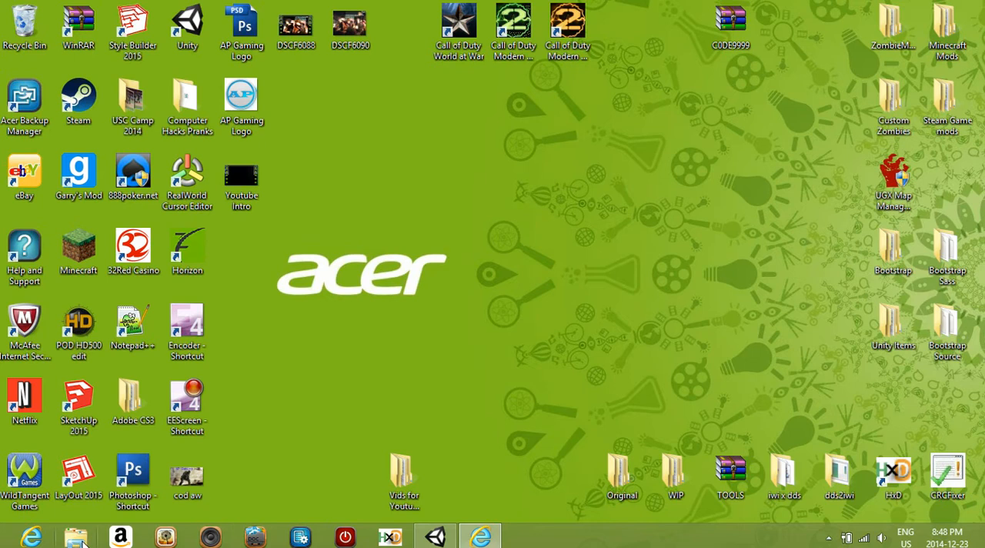
right_click(74, 536)
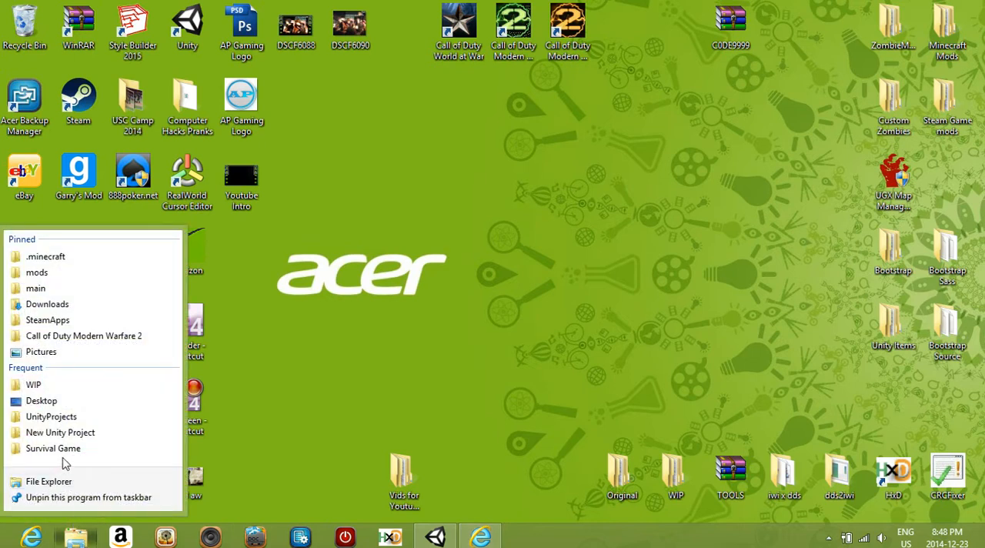
left_click(365, 384)
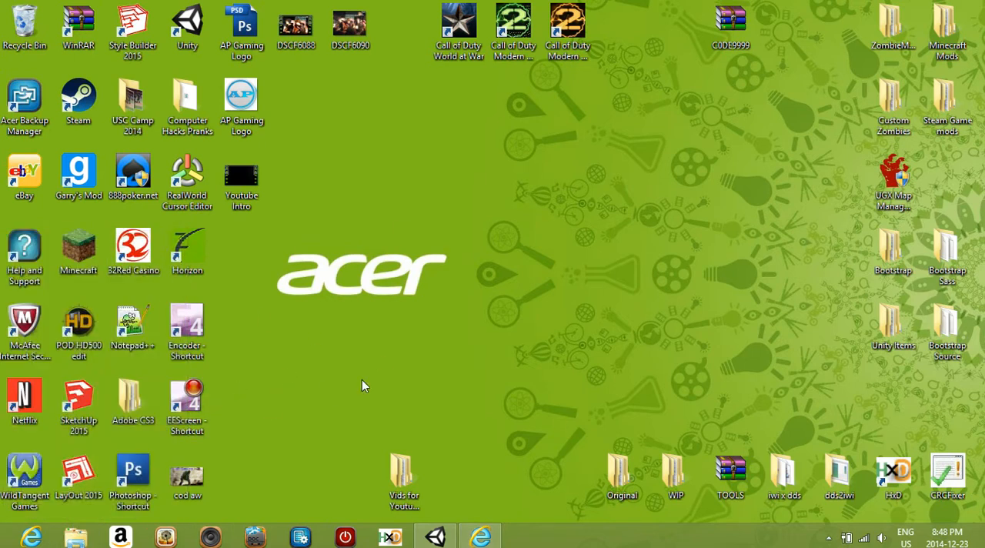
mouse_move(282, 315)
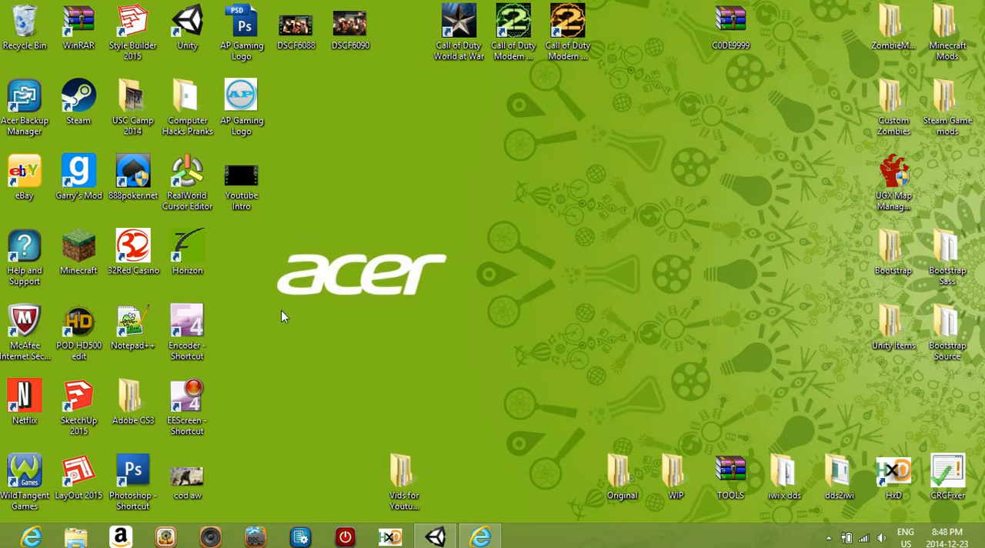
right_click(73, 536)
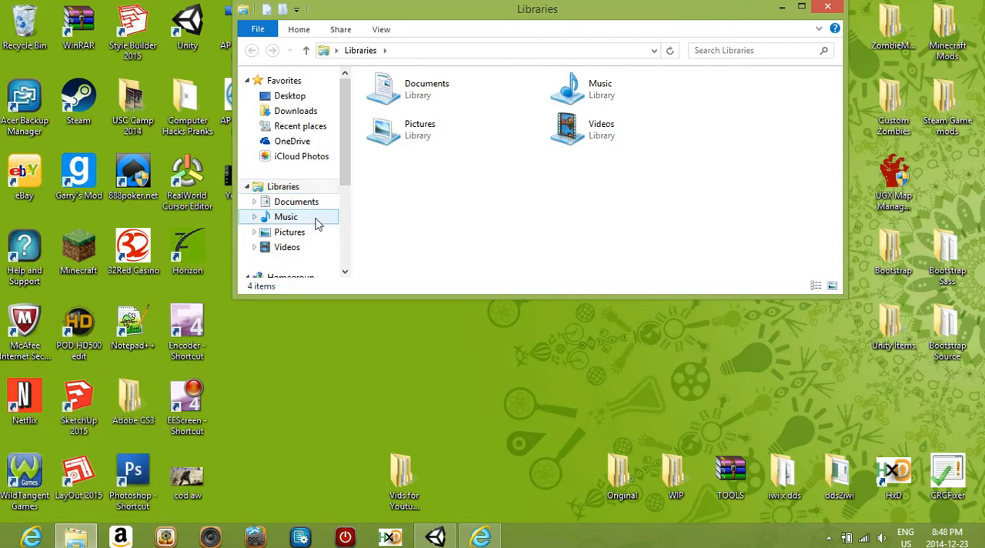
Browse from Acer (C:) into Program Files (x86) > Steam > SteamApps > common.
scroll("down", 3)
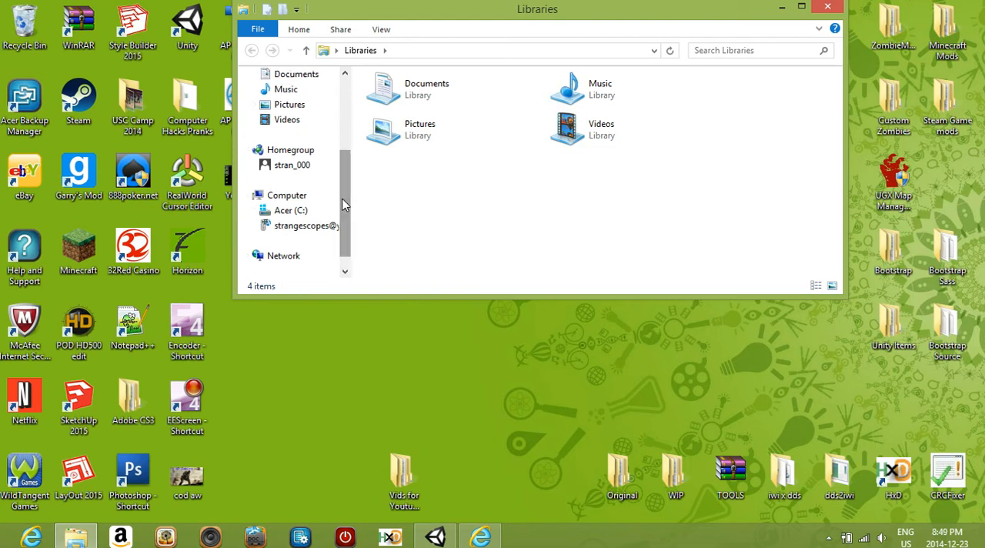
left_click(291, 194)
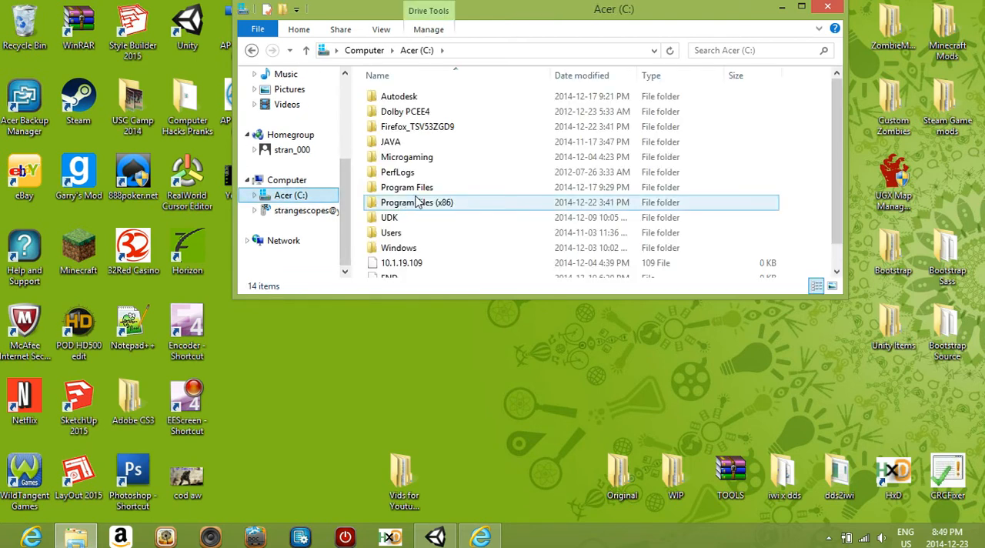
double_click(416, 201)
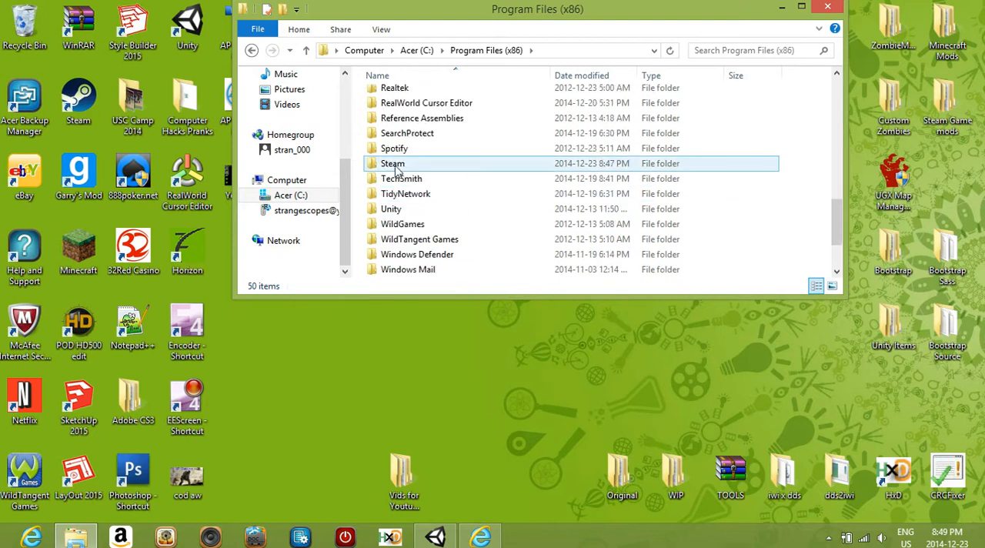
double_click(393, 163)
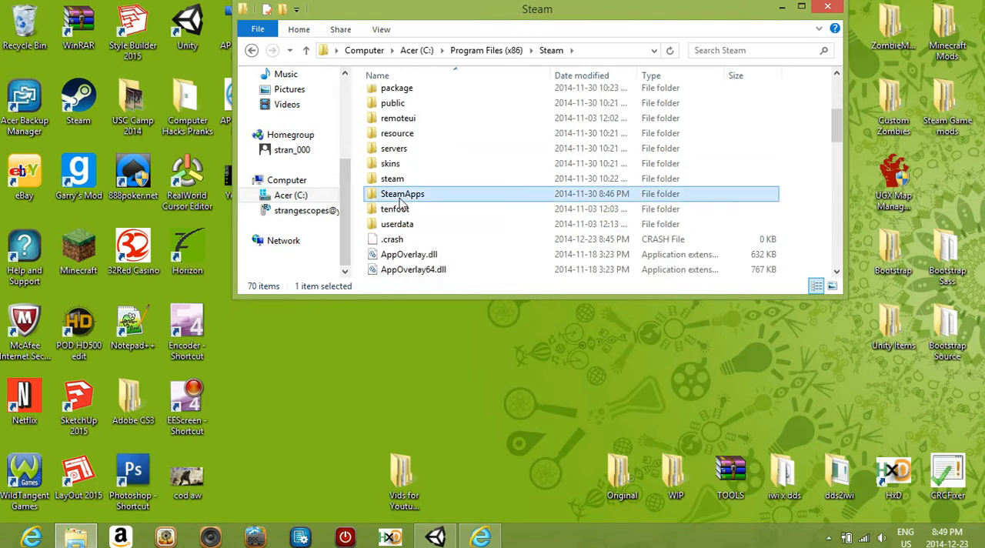
double_click(402, 193)
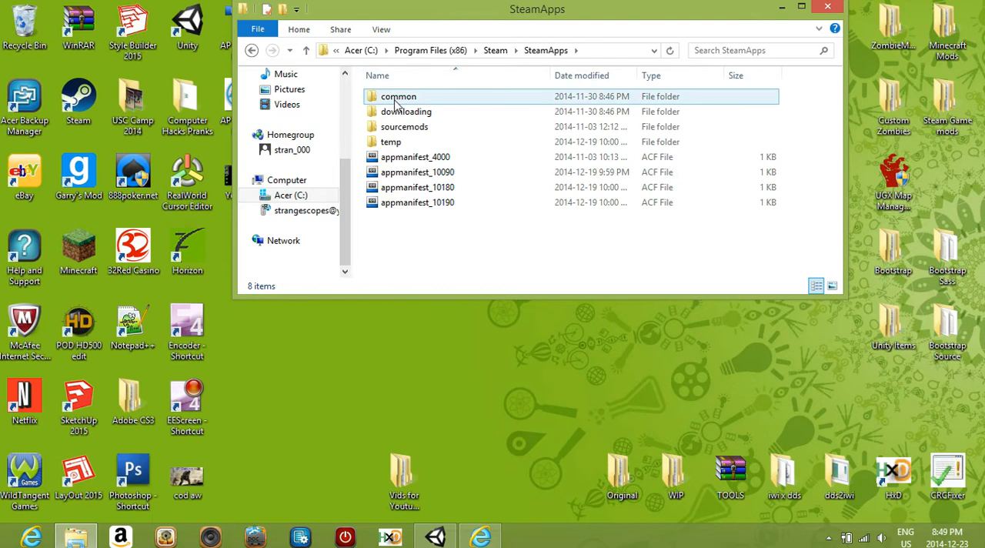
double_click(398, 97)
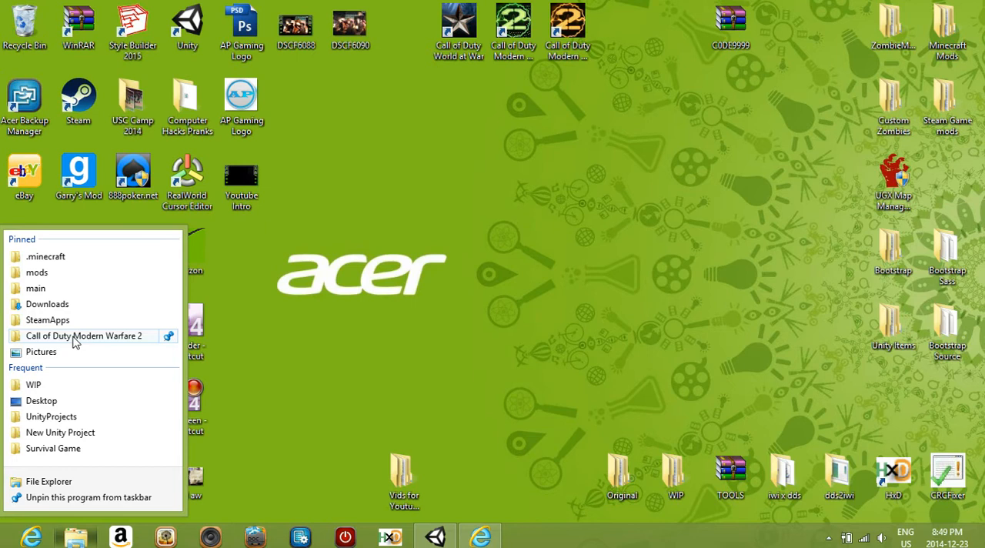
Open the pinned Call of Duty Modern Warfare 2 players folder and select config.
left_click(84, 336)
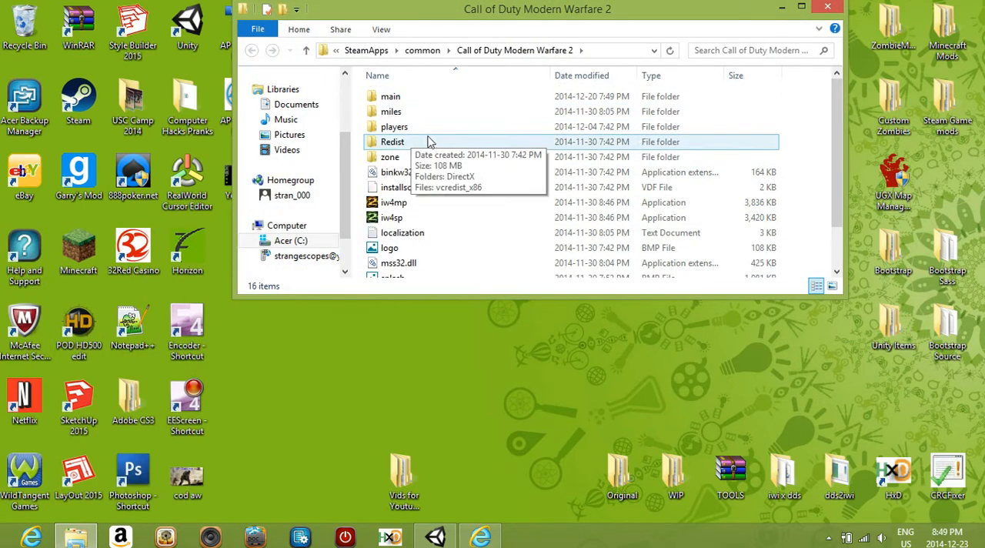
mouse_move(395, 126)
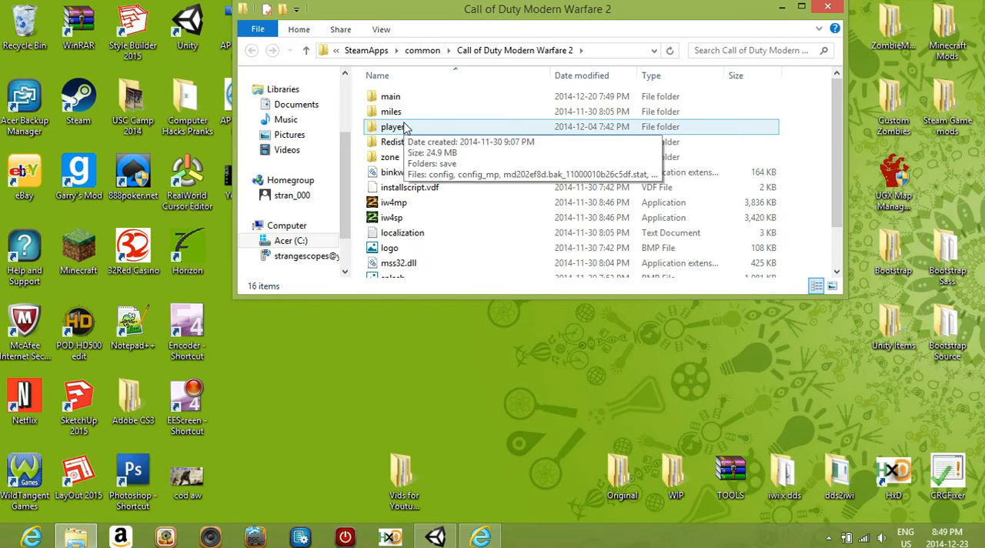
double_click(394, 126)
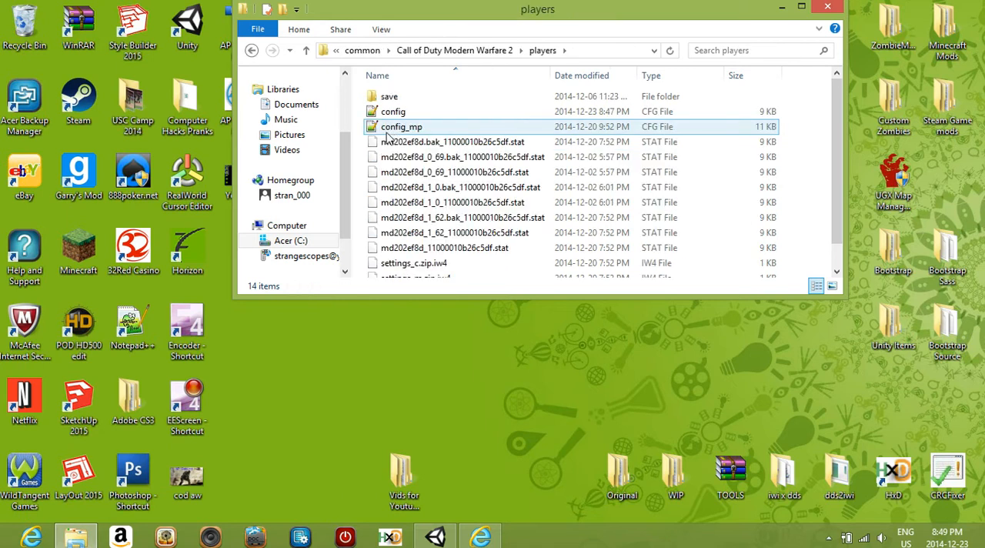
left_click(393, 111)
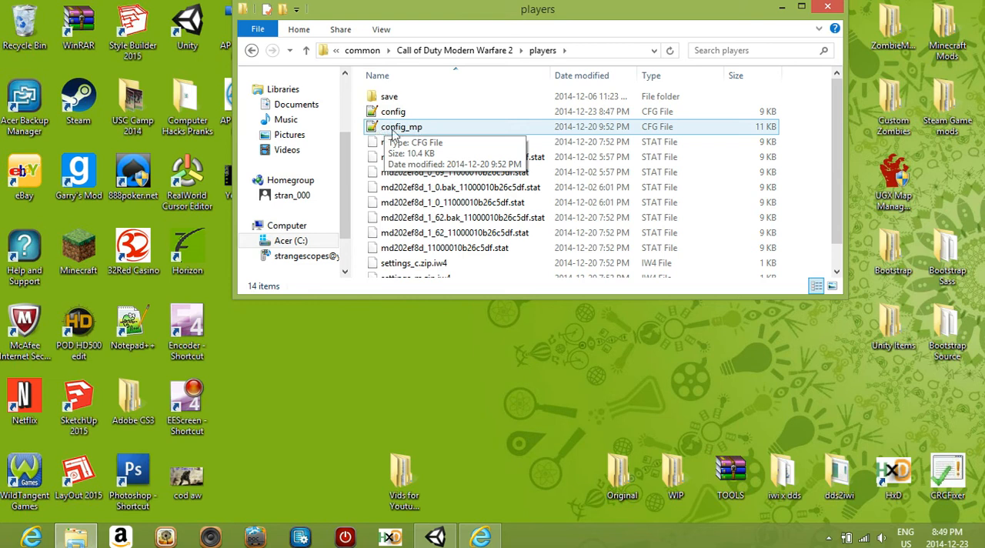
left_click(393, 111)
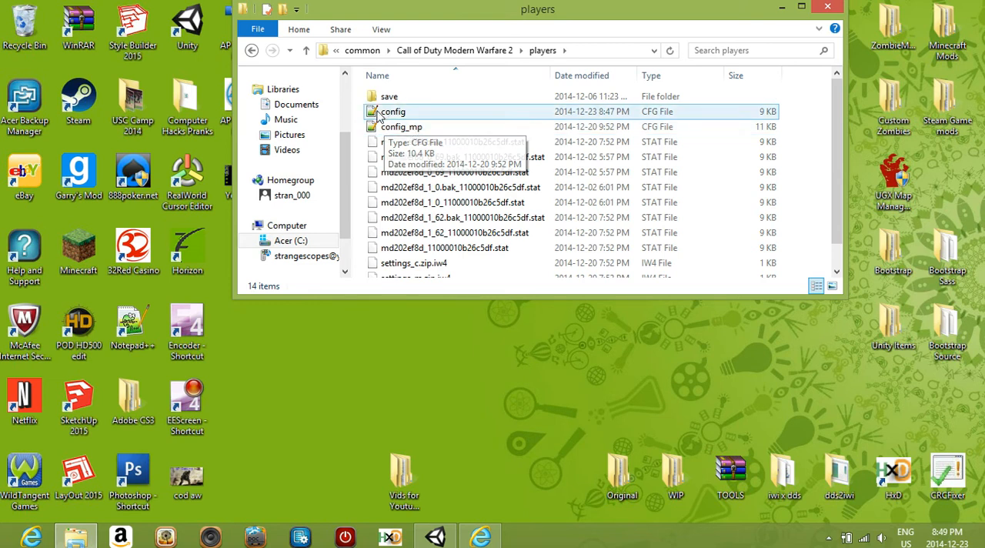
mouse_move(393, 114)
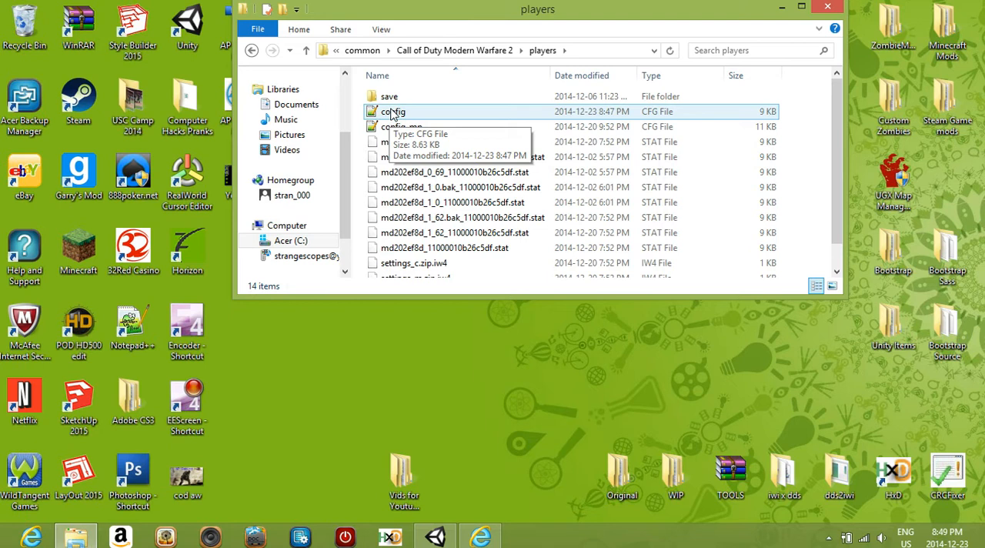
Open config.cfg with Notepad via 'More apps' and scroll across its long lines.
right_click(395, 112)
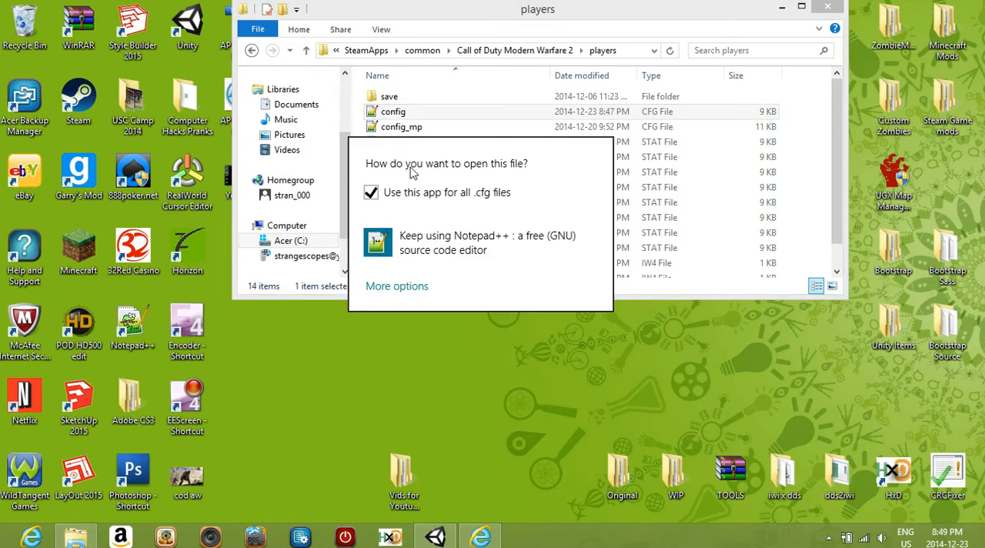
mouse_move(431, 242)
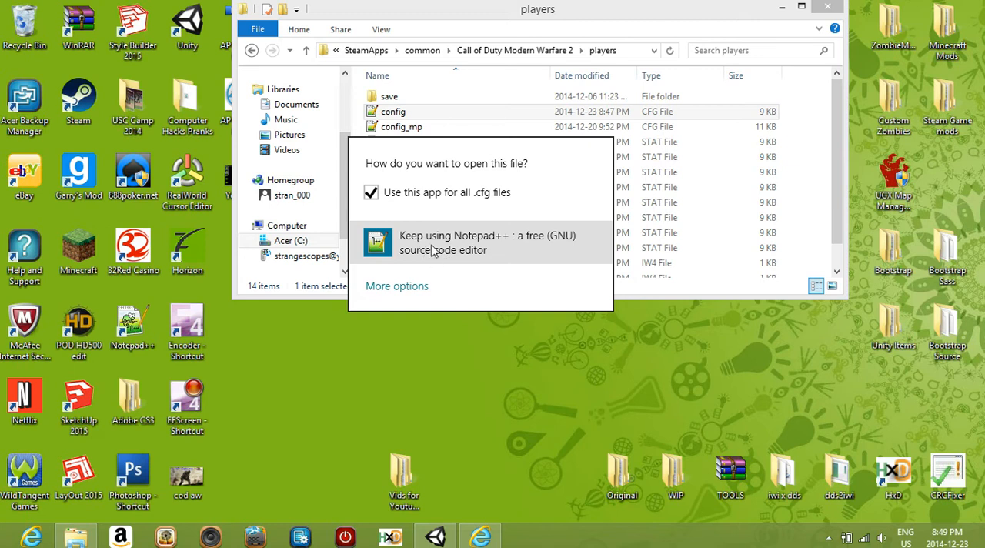
left_click(396, 286)
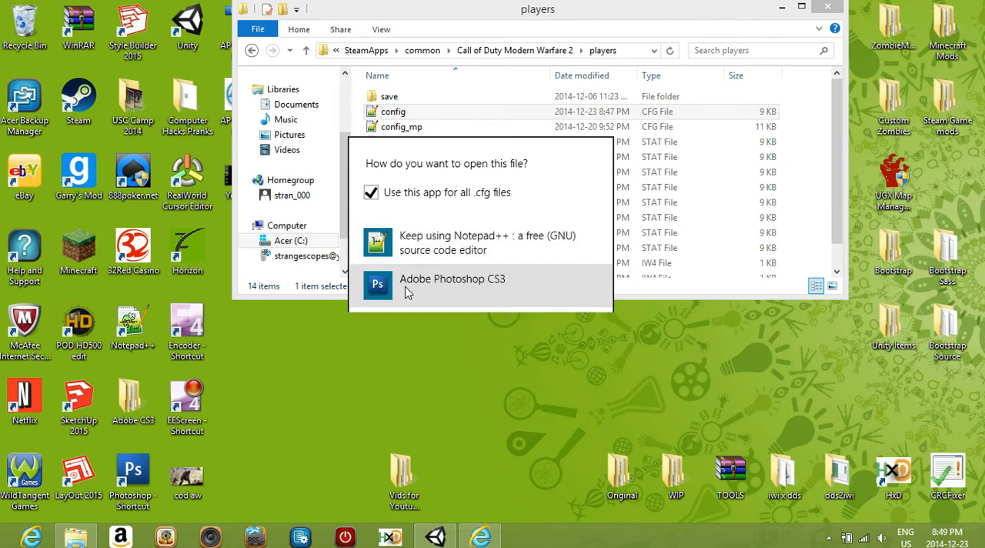
scroll("down", 3)
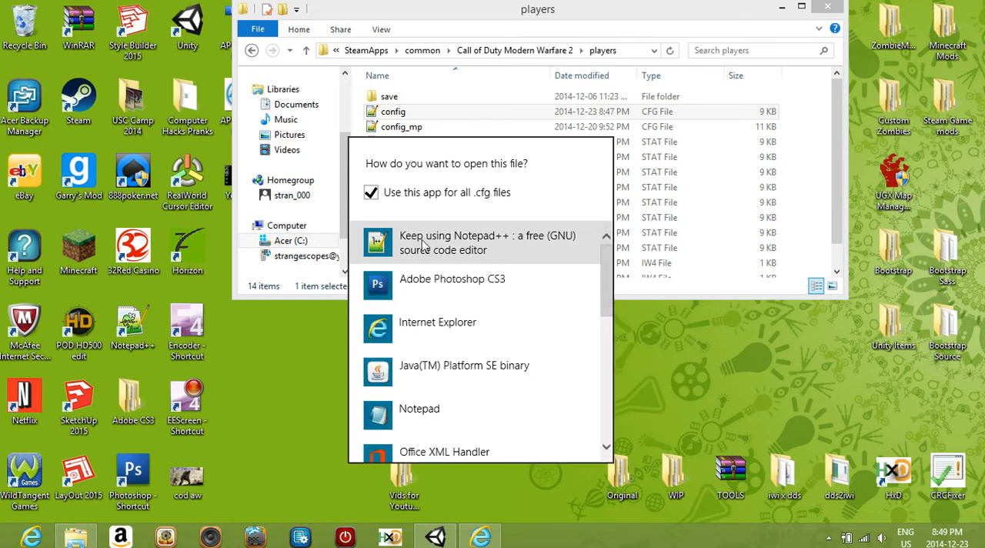
mouse_move(419, 416)
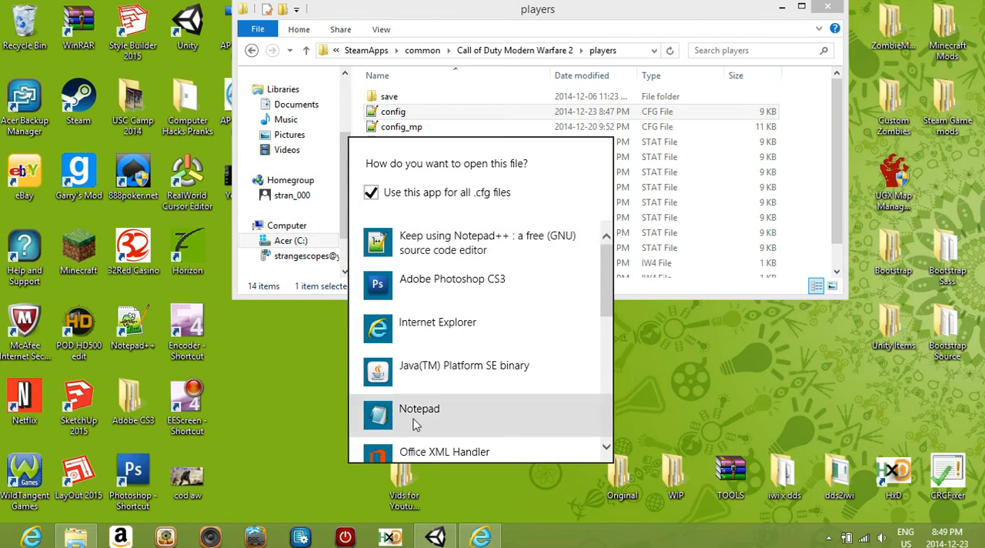
left_click(420, 409)
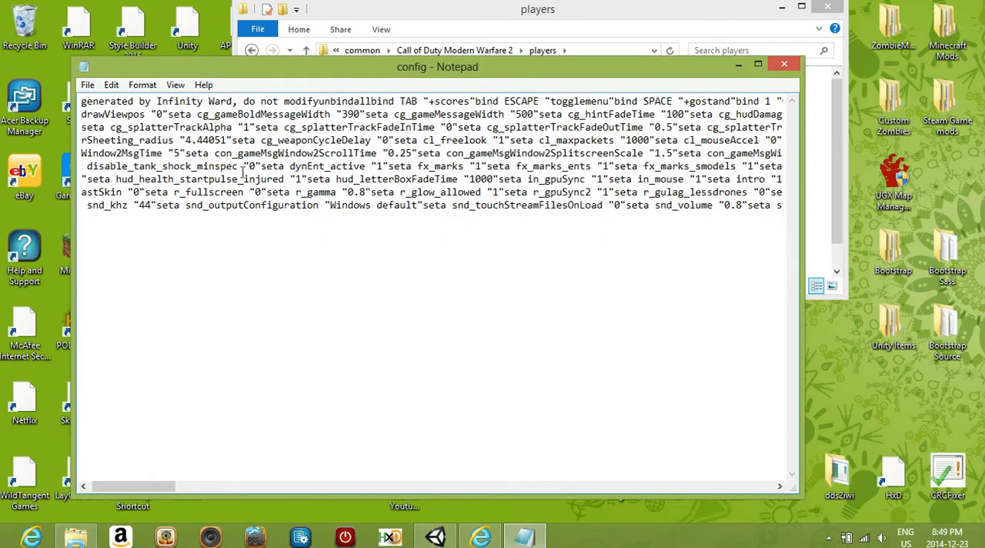
scroll("right", 3)
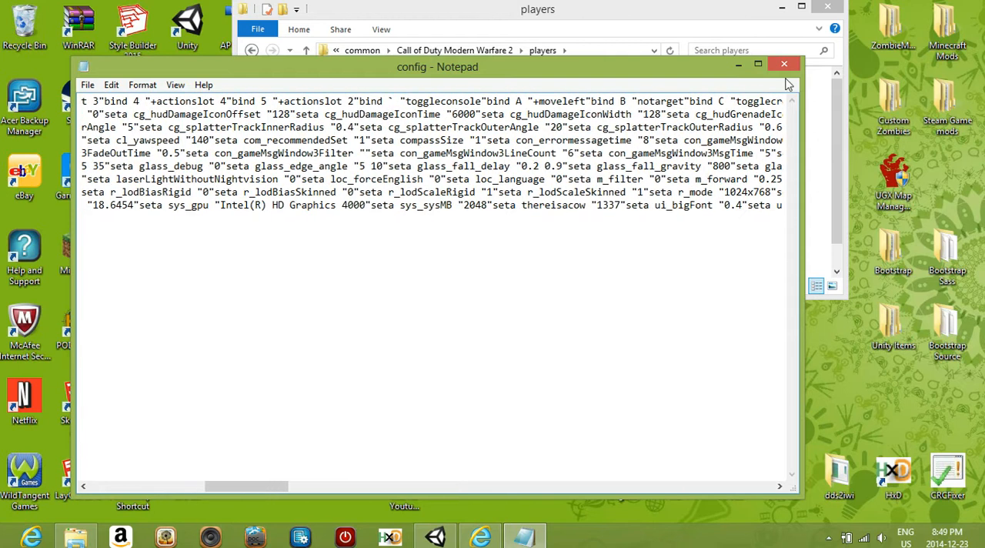
Open config in Notepad++ and scroll to locate the seta thereisacow line.
right_click(391, 112)
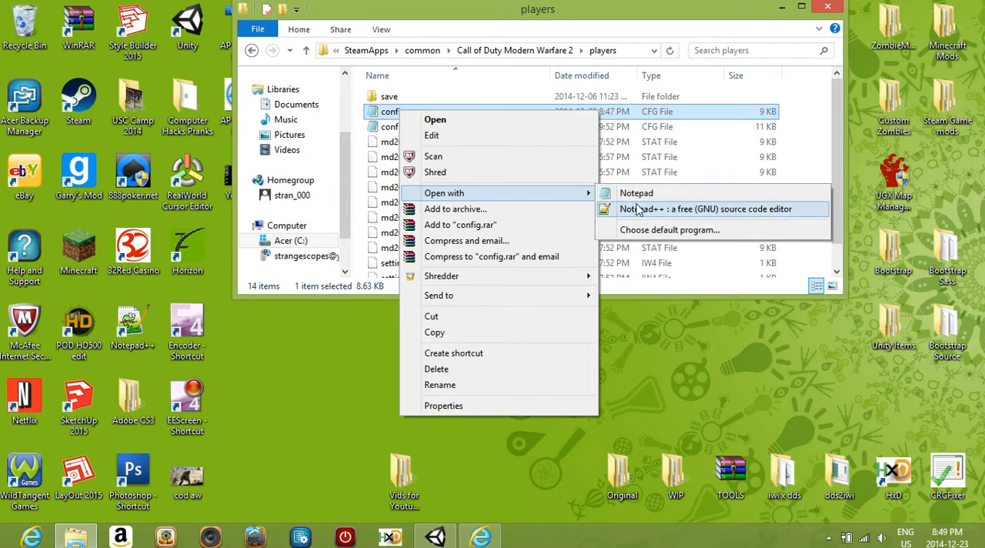
left_click(705, 209)
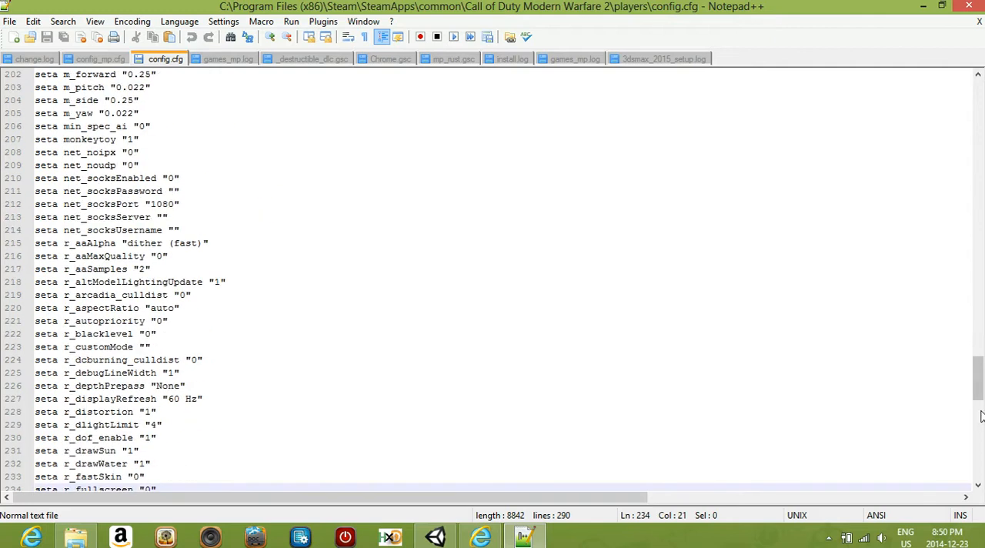
scroll("down", 3)
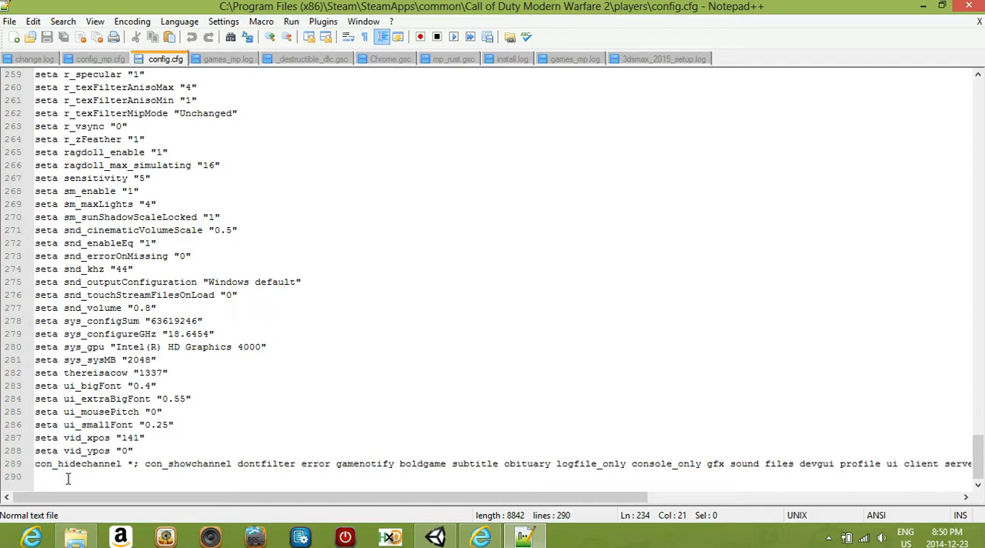
scroll("up", 3)
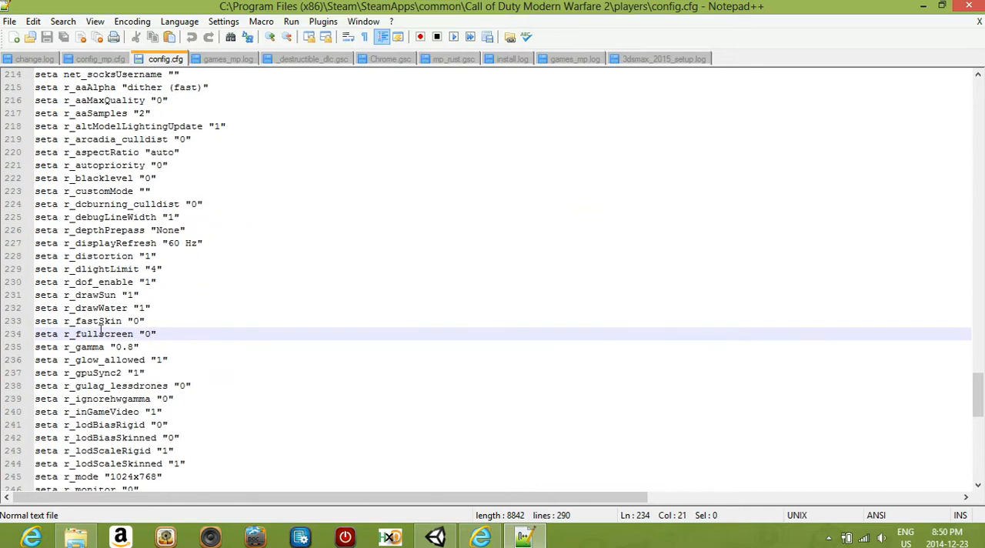
scroll("up", 3)
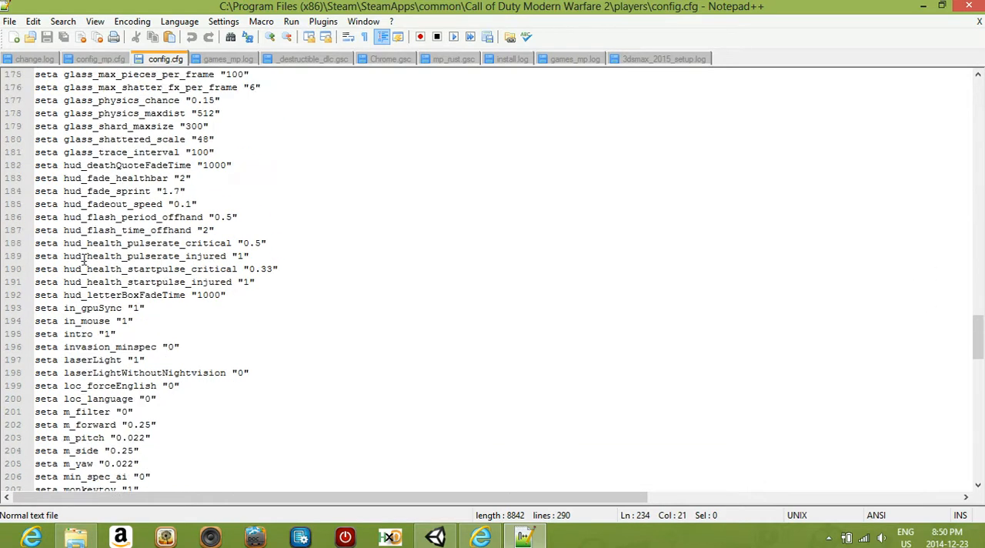
scroll("down", 3)
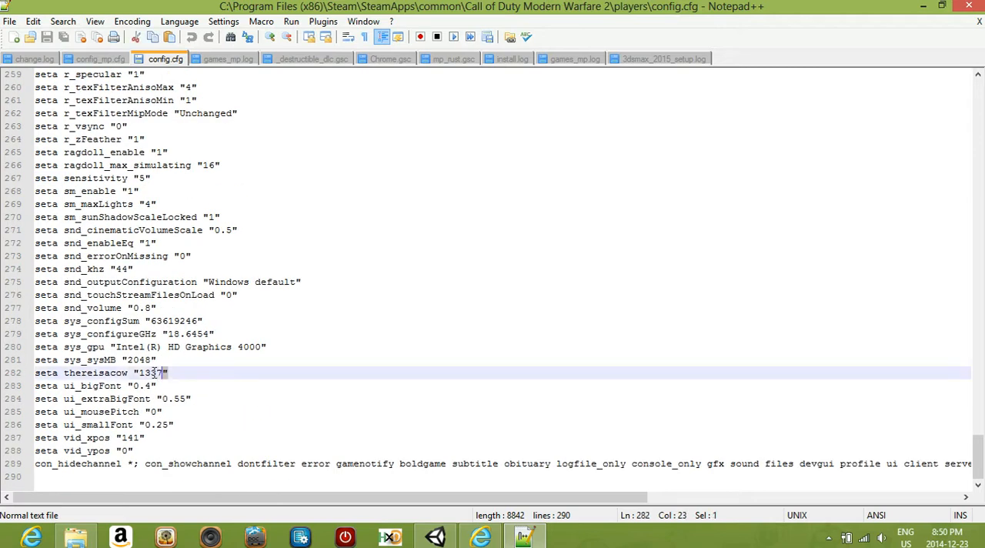
Delete the original thereisacow line and add seta thereisacow "1337" as the last line.
key("Ctrl+Shift+K")
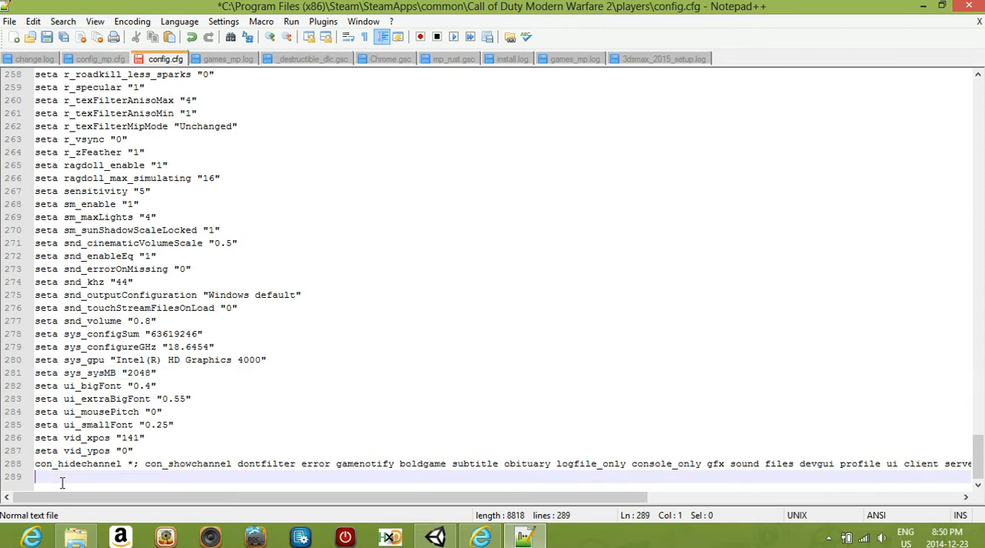
type("seta")
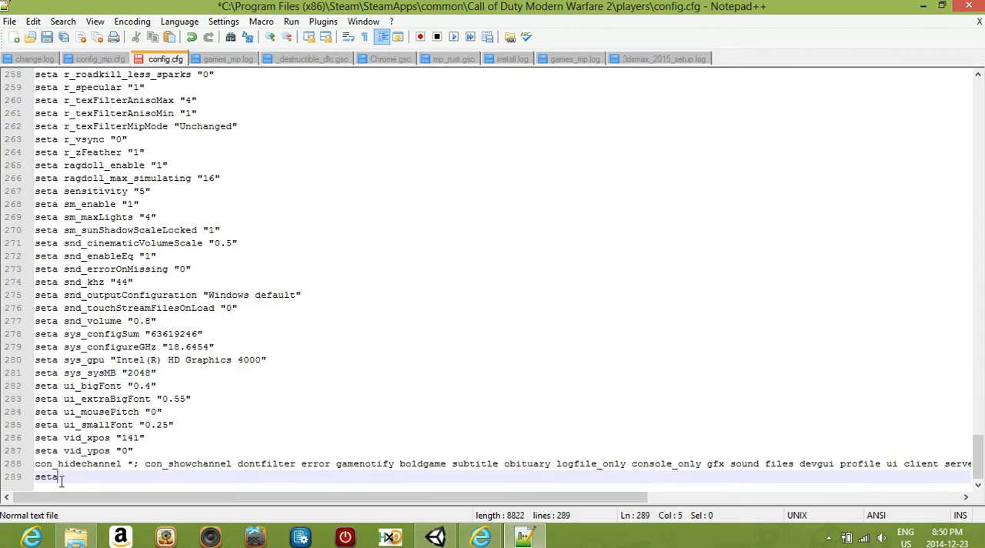
type("thereisacow")
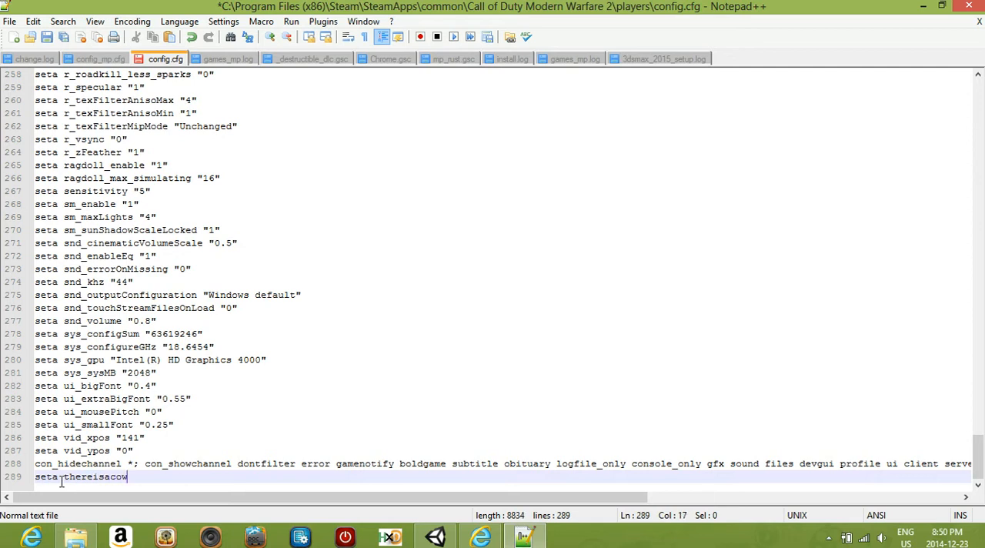
type("\"")
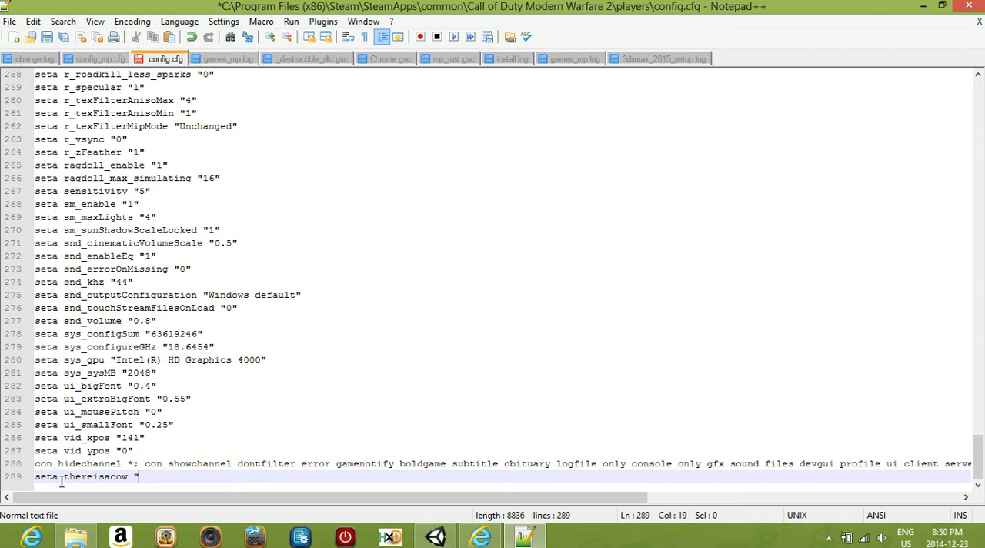
type("1337")
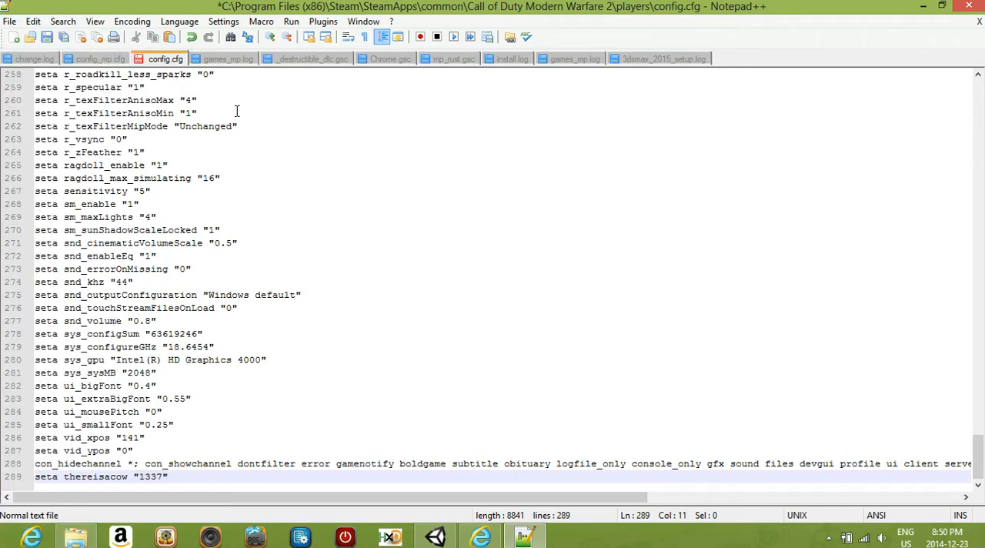
Scroll through the config to check the new line, then close the file.
scroll("up", 3)
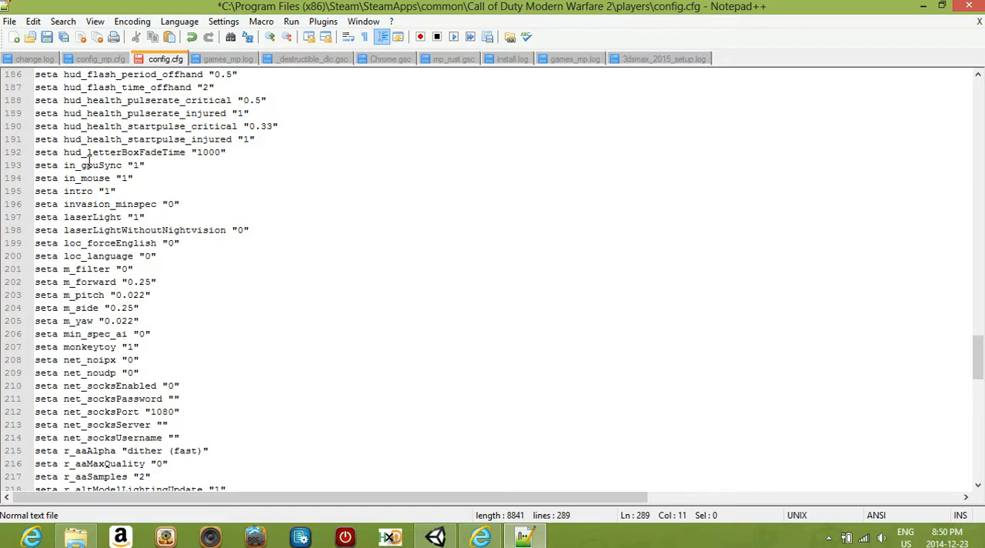
scroll("up", 3)
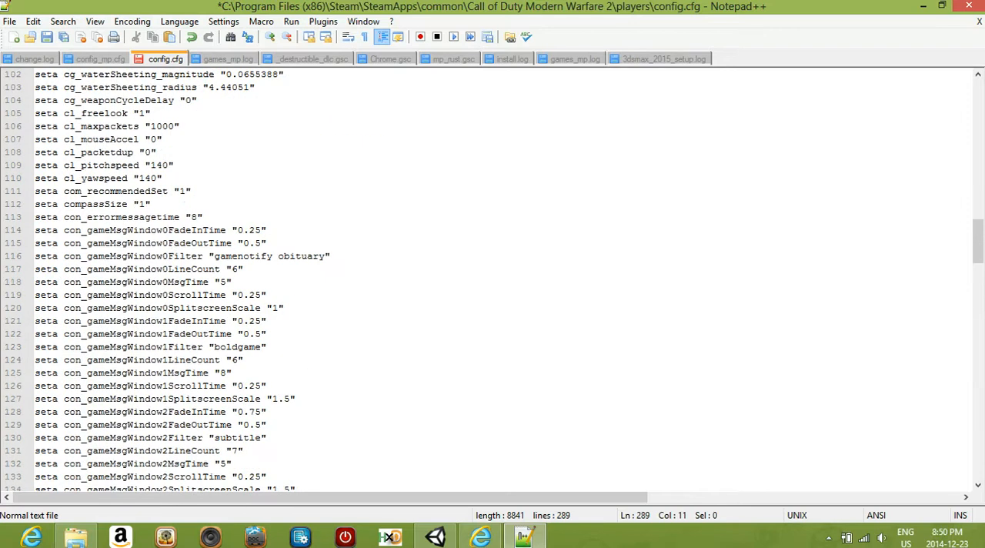
scroll("down", 3)
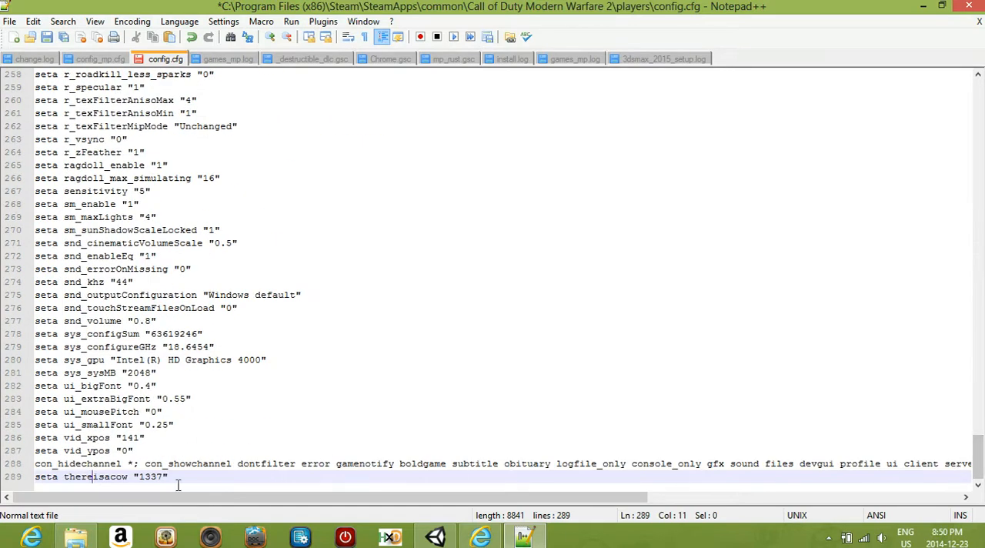
scroll("up", 3)
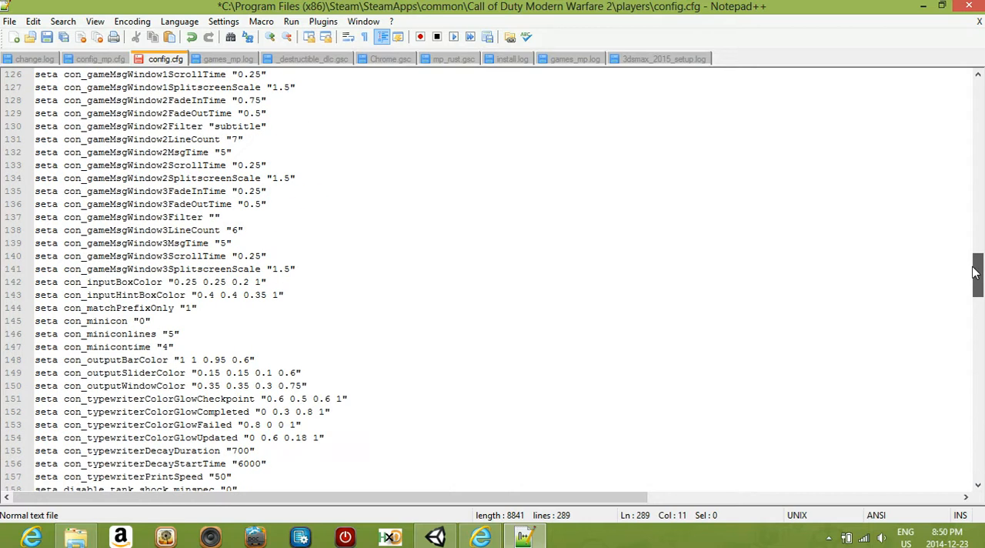
left_click(10, 21)
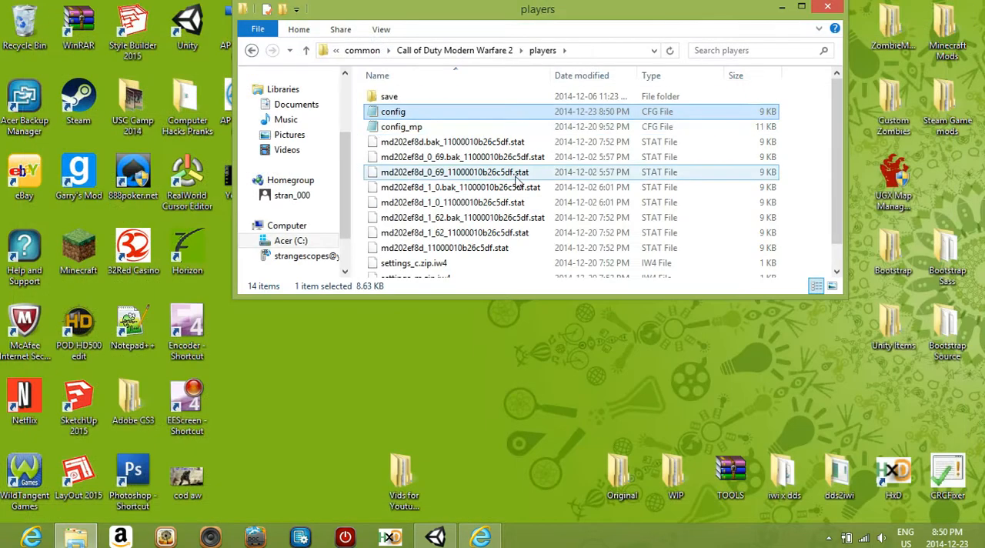
Reopen config in Notepad++ to confirm the thereisacow line, then close it.
right_click(393, 111)
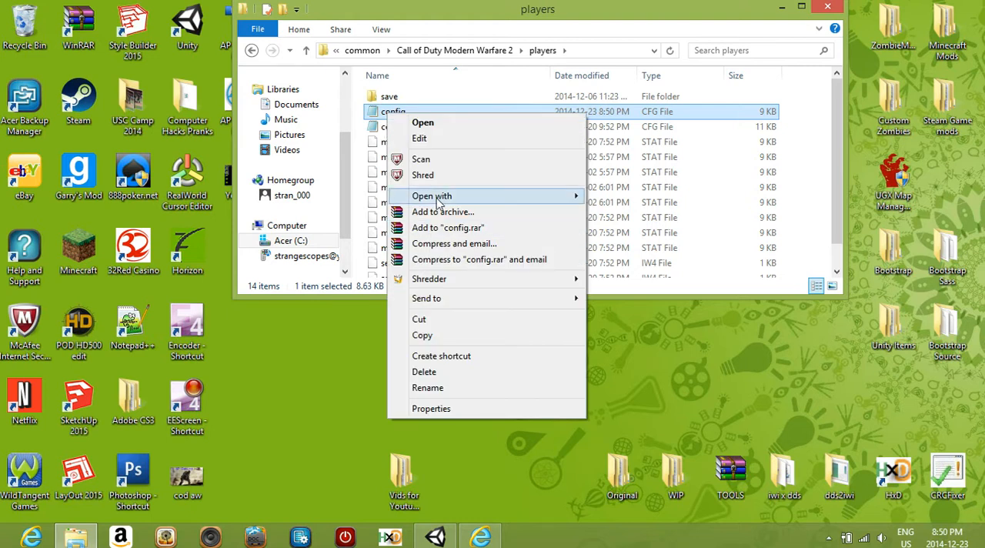
left_click(419, 137)
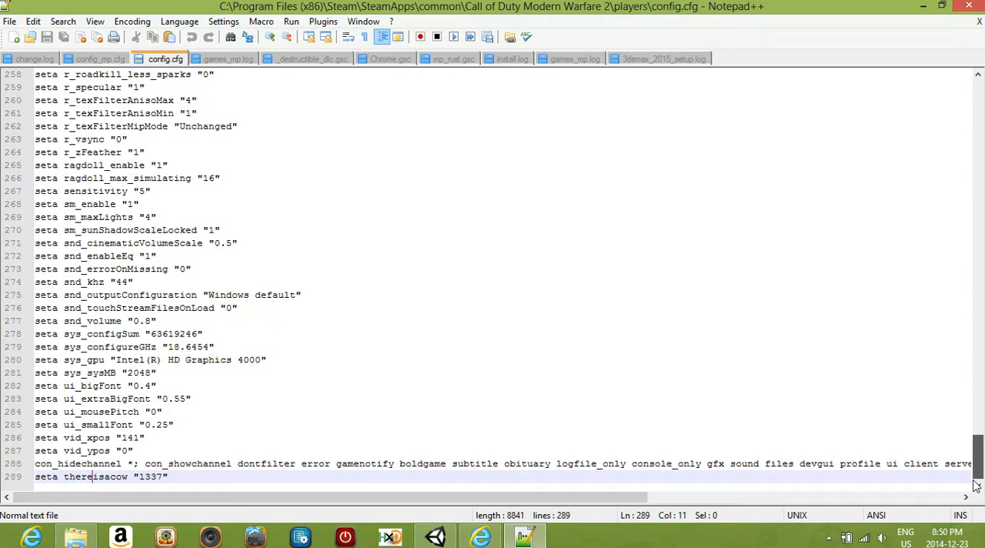
left_click(172, 58)
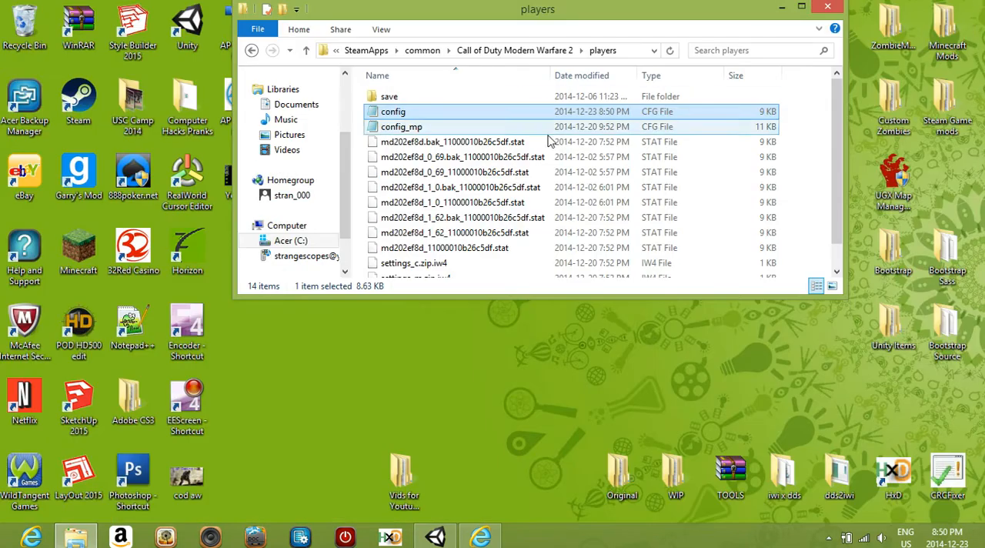
Set Notepad++ as the default program for all .cfg files.
right_click(392, 112)
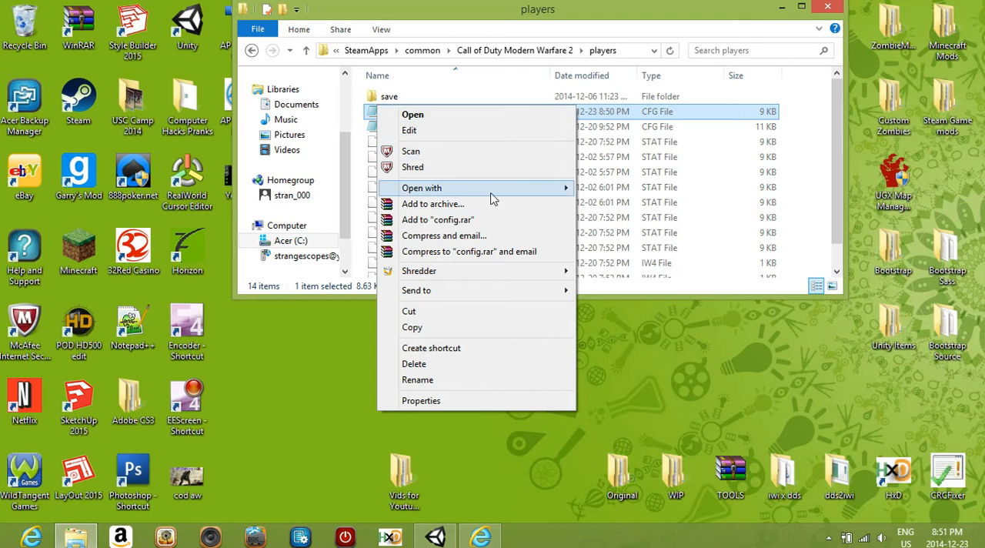
left_click(412, 113)
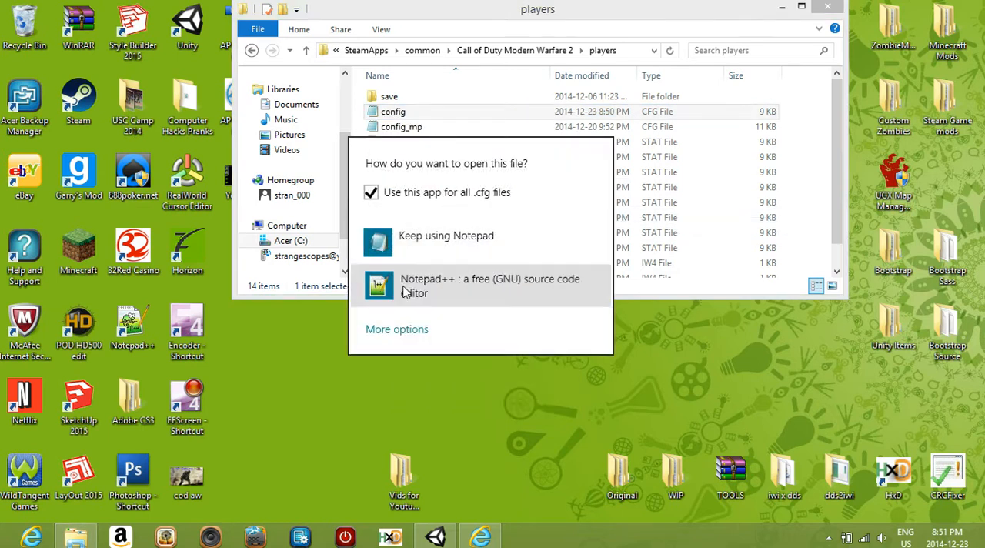
left_click(490, 286)
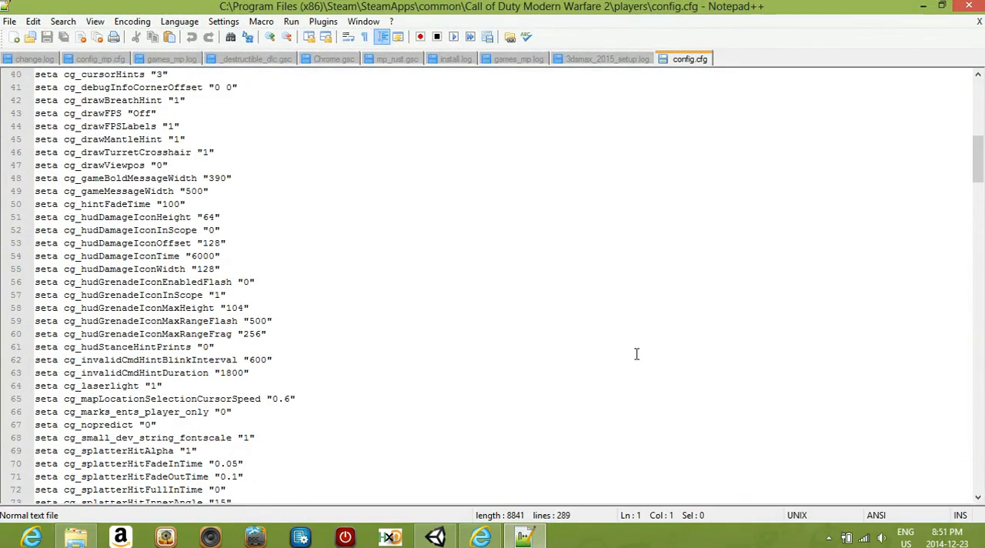
scroll("down", 3)
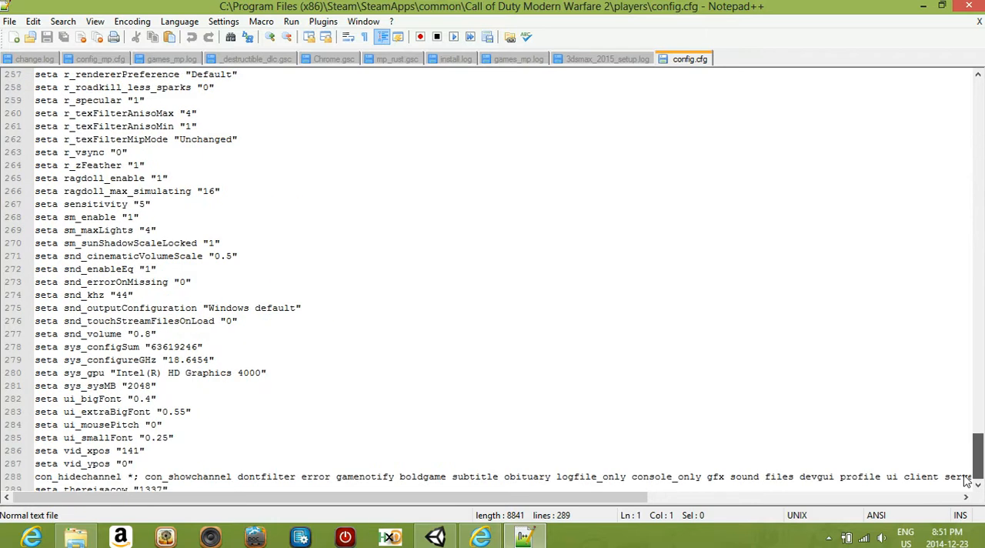
scroll("down", 3)
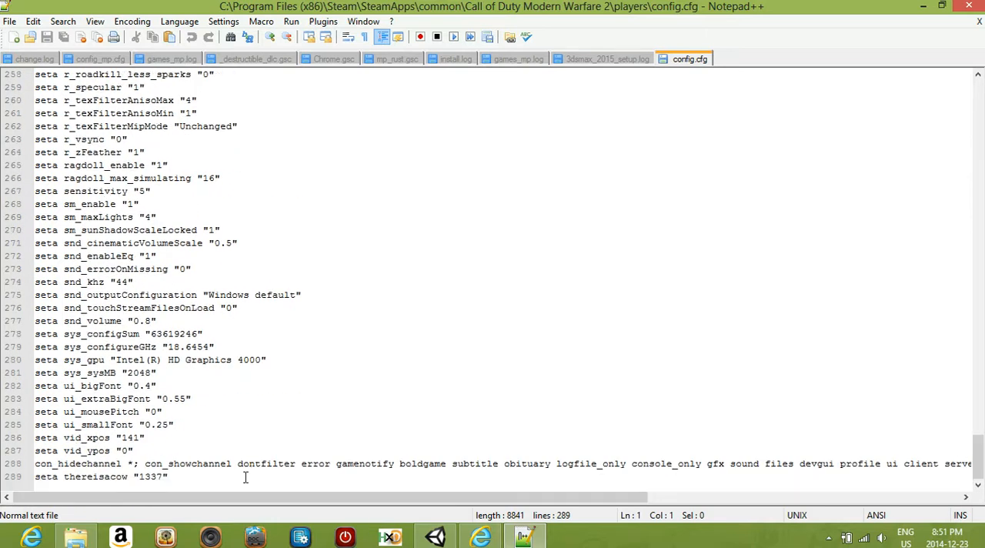
scroll("up", 3)
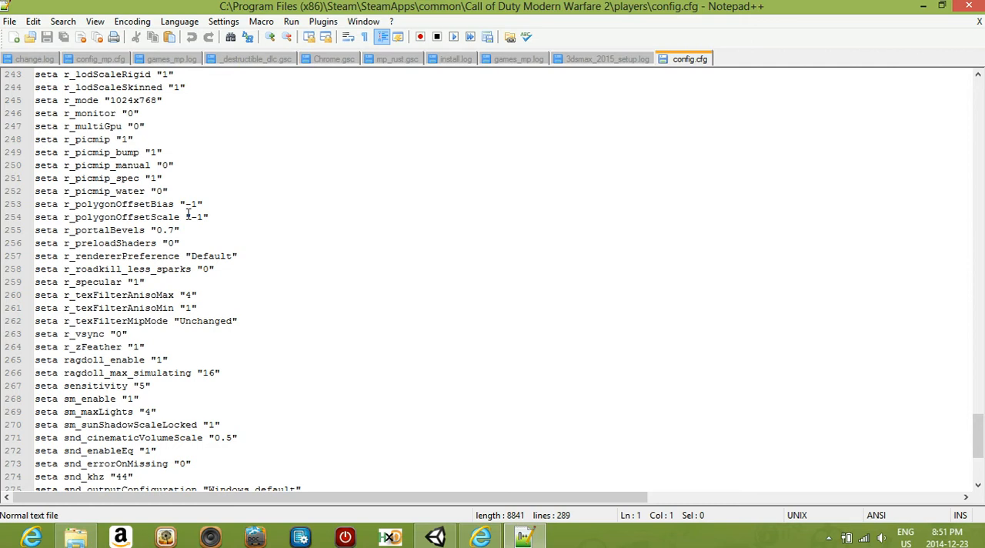
scroll("up", 3)
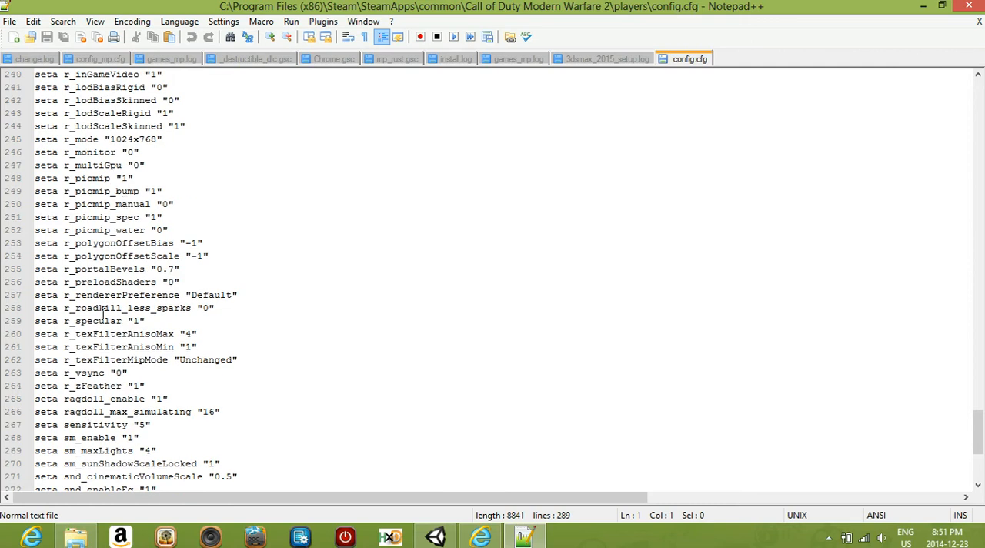
scroll("up", 3)
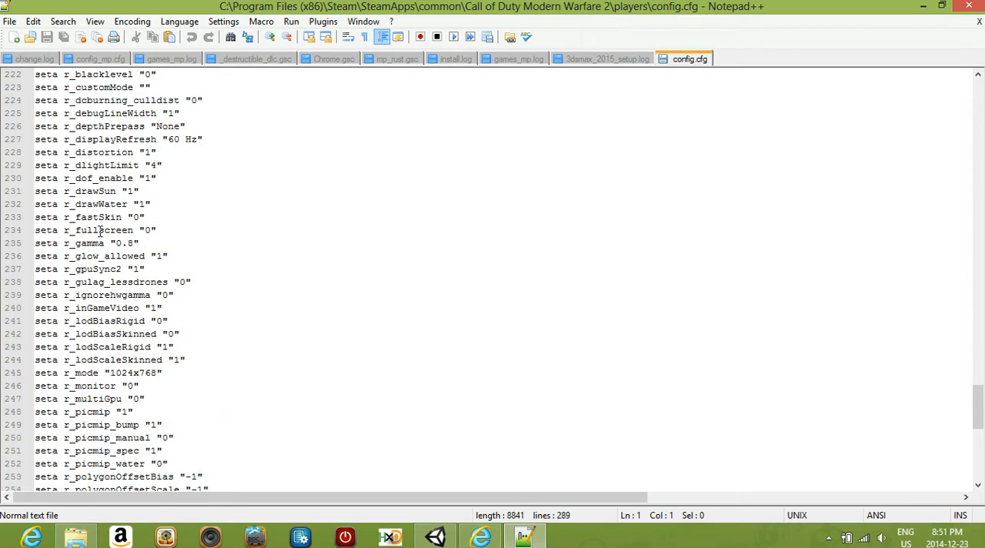
scroll("down", 3)
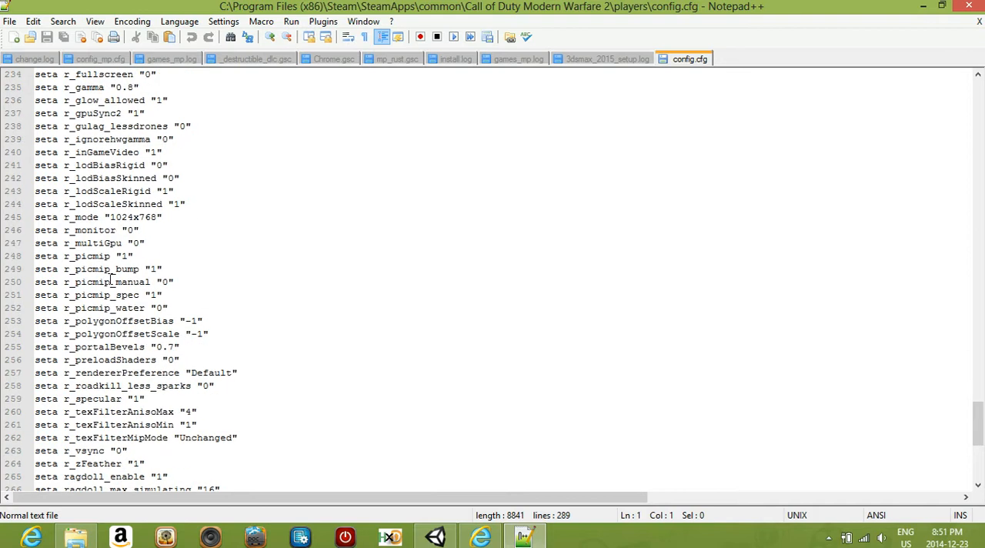
scroll("down", 3)
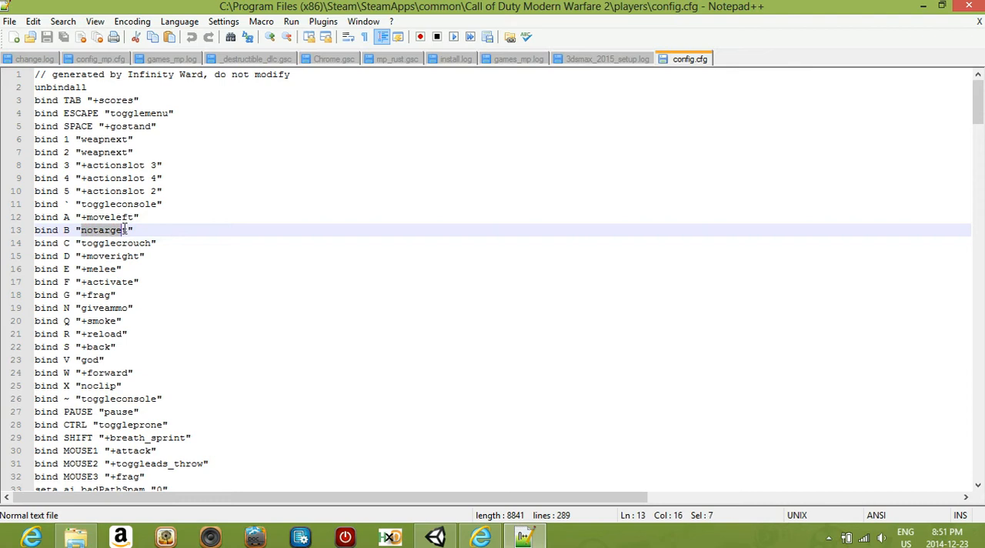
left_click(113, 230)
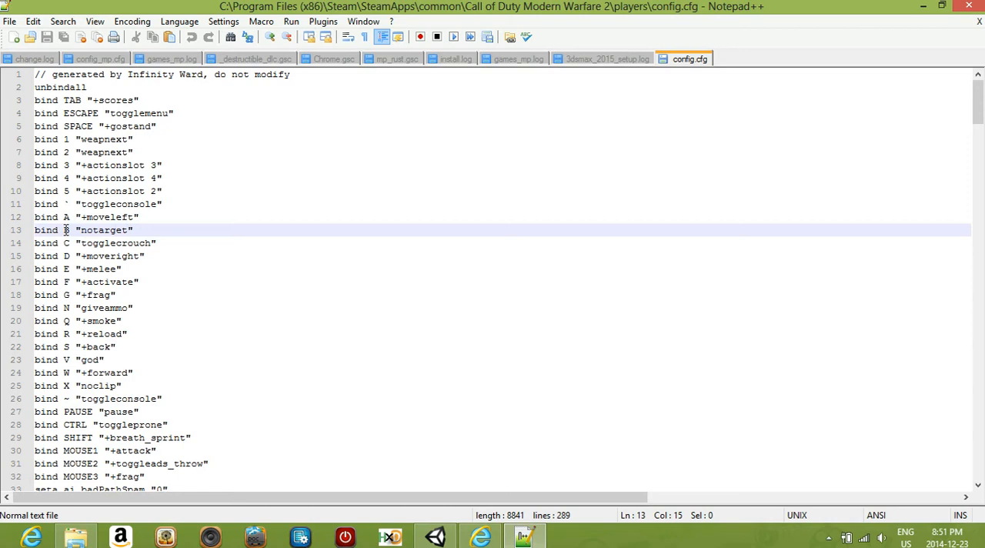
left_click(67, 230)
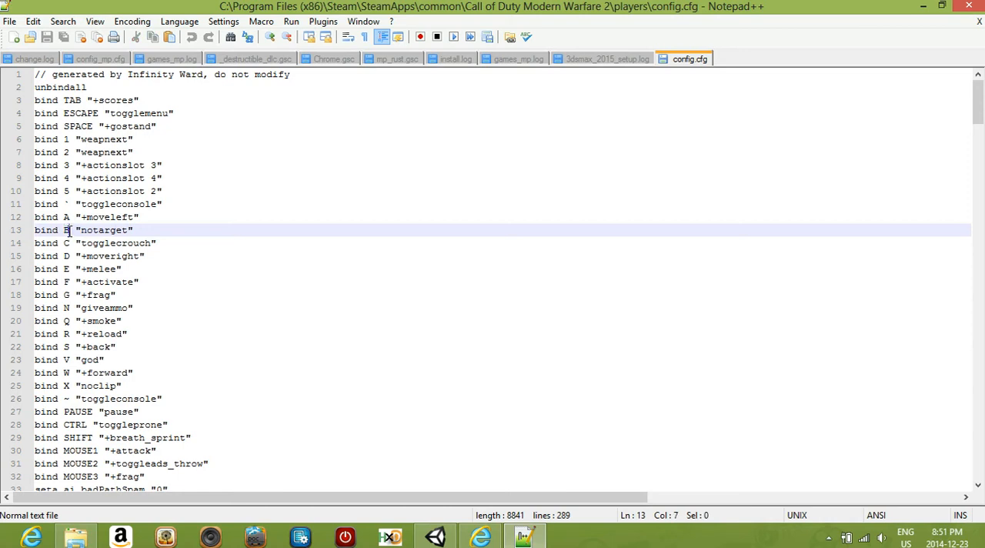
mouse_move(81, 230)
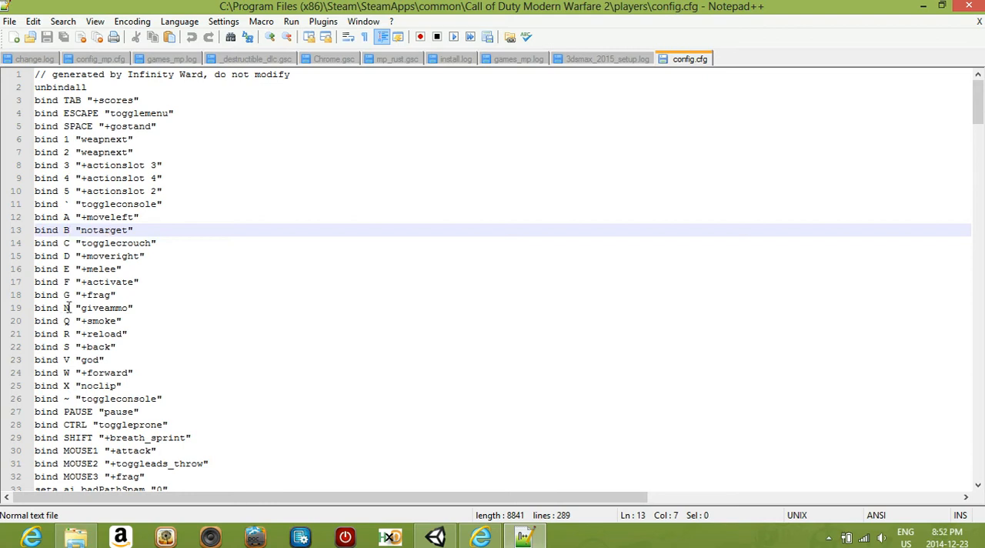
left_click(80, 307)
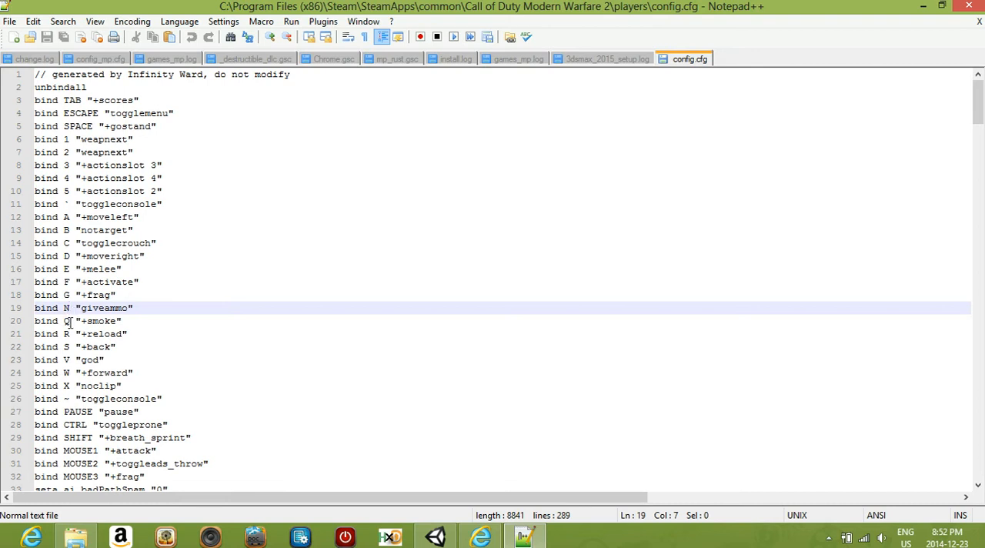
scroll("down", 3)
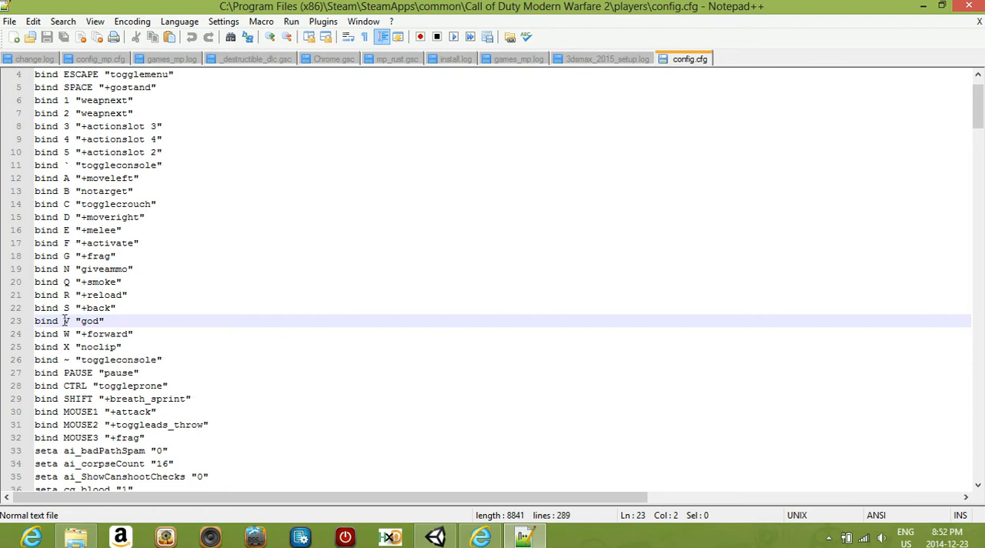
left_click(79, 346)
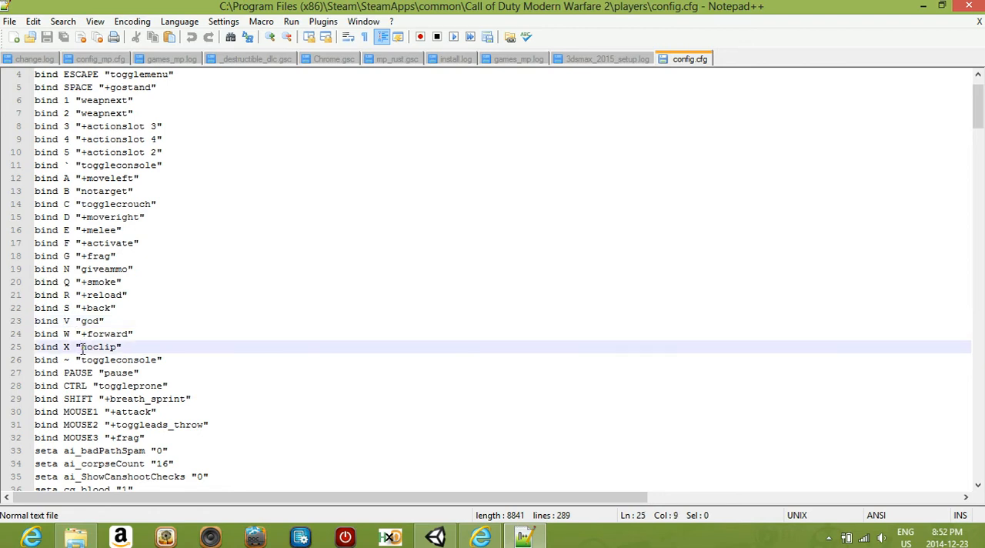
double_click(98, 346)
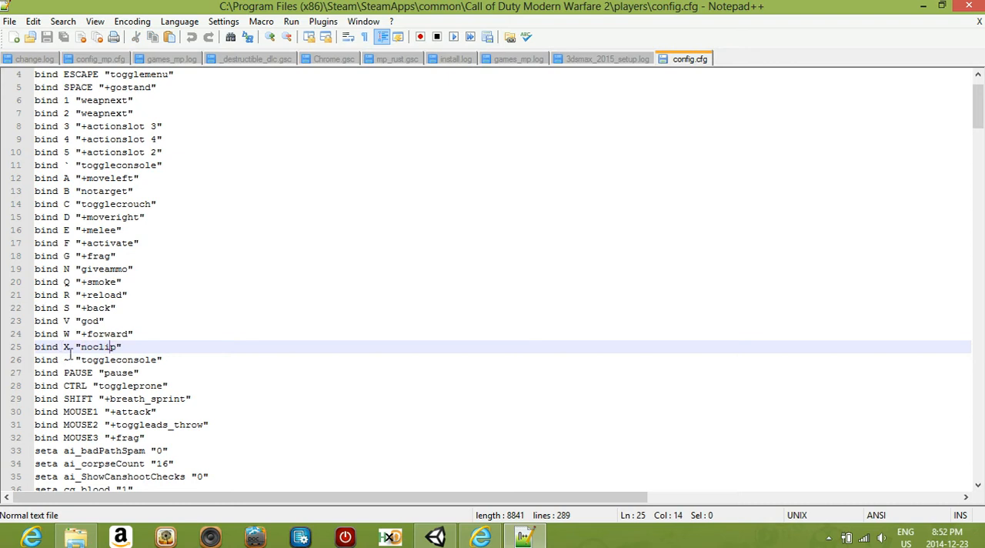
type("x")
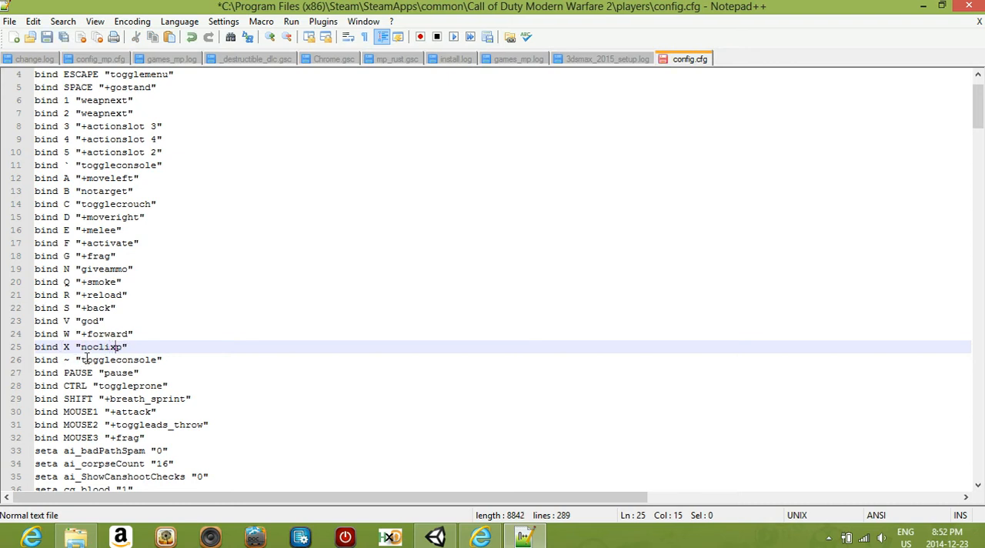
left_click(10, 21)
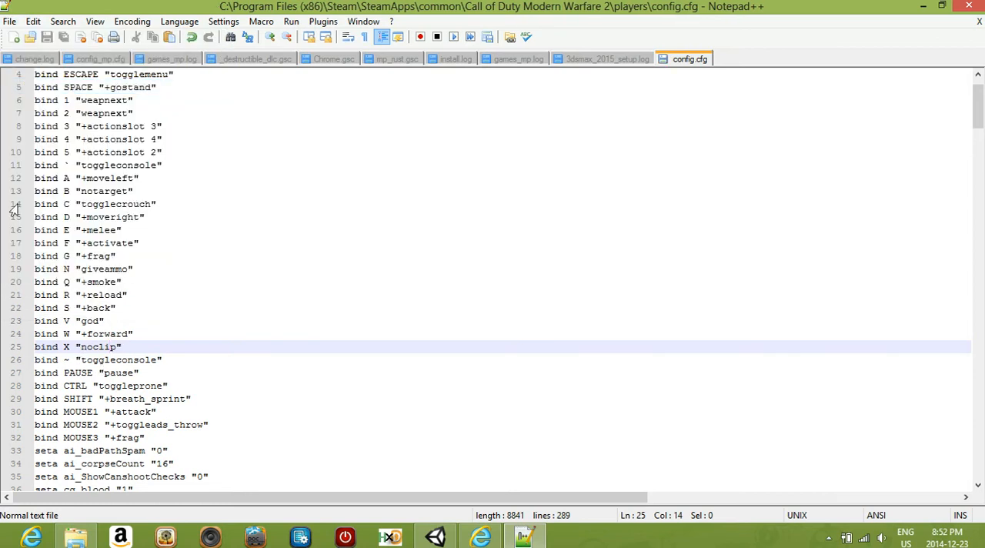
scroll("down", 3)
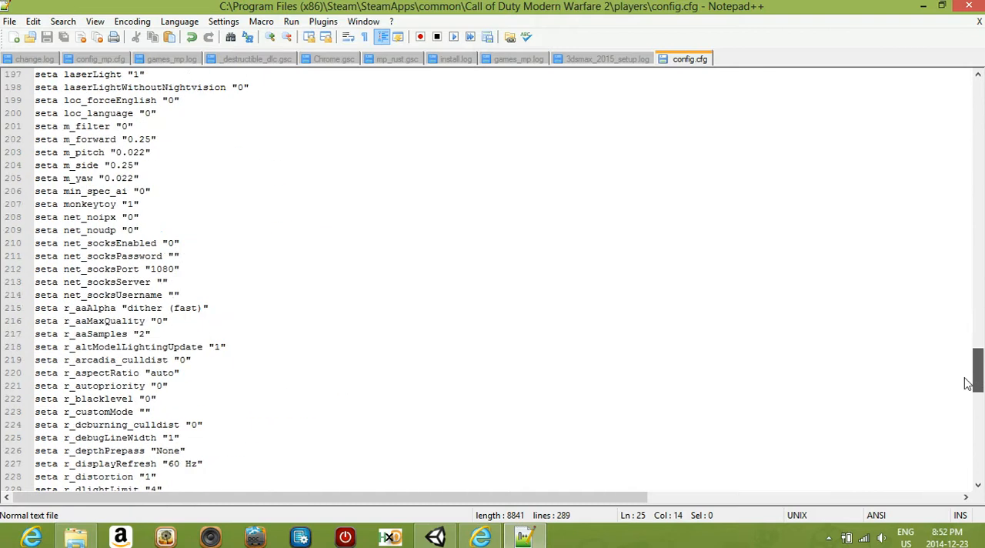
scroll("down", 3)
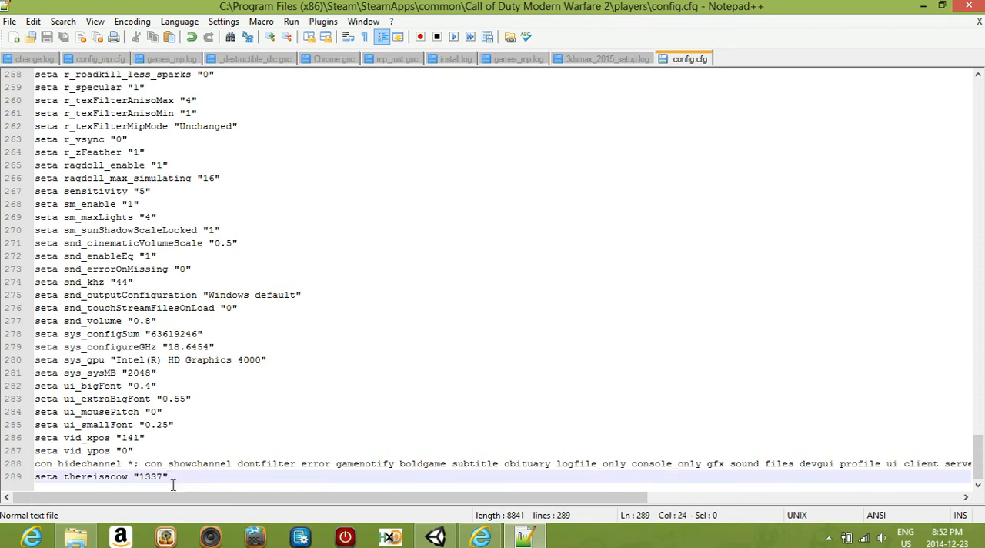
scroll("up", 3)
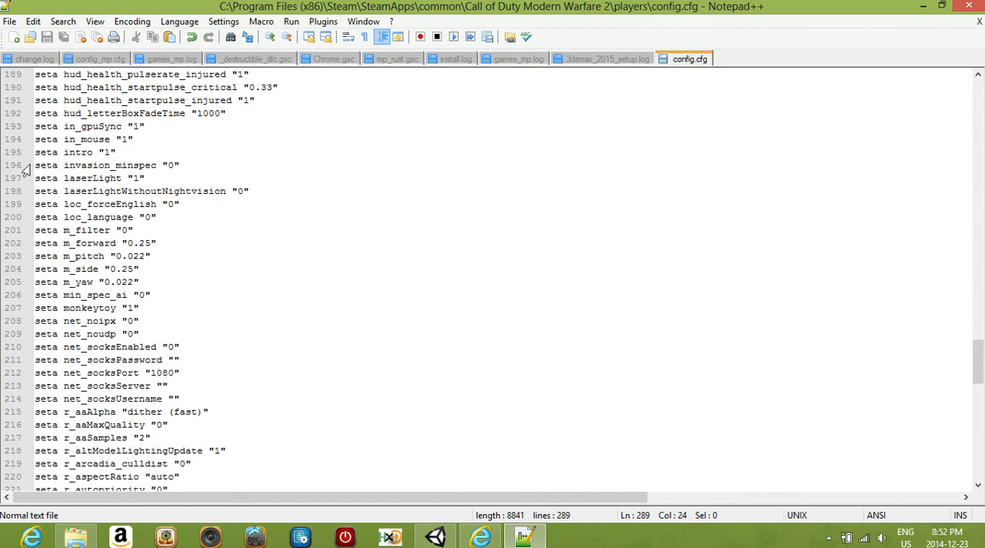
scroll("up", 3)
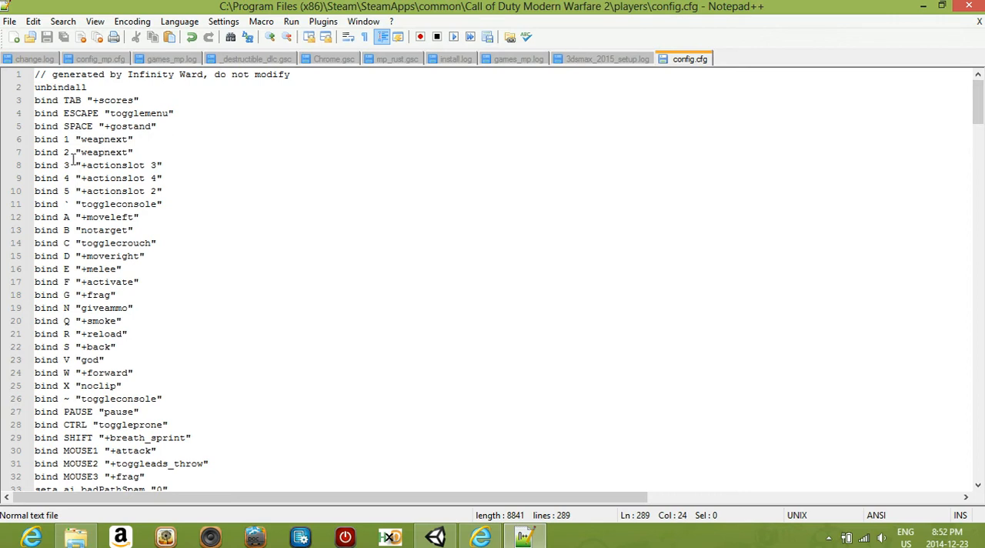
scroll("down", 3)
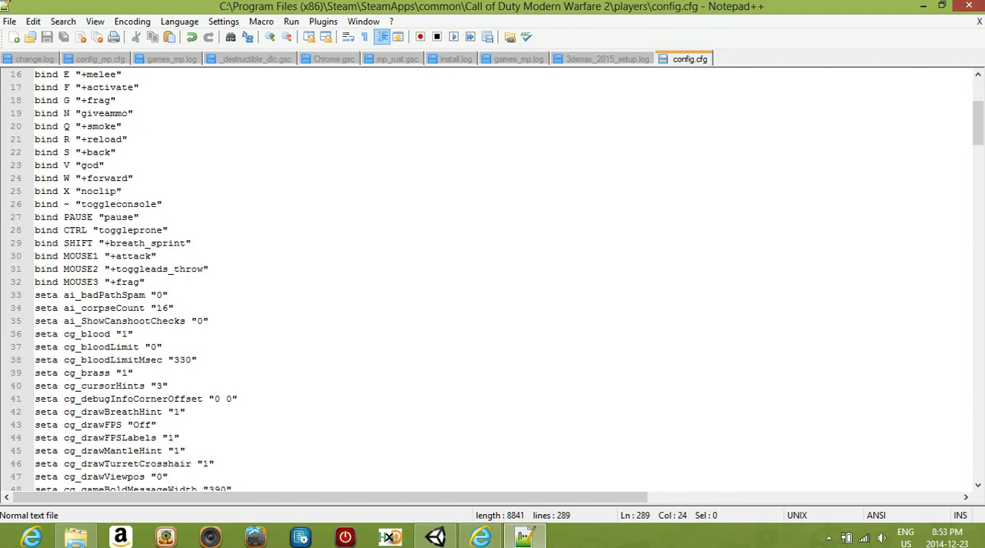
left_click(941, 6)
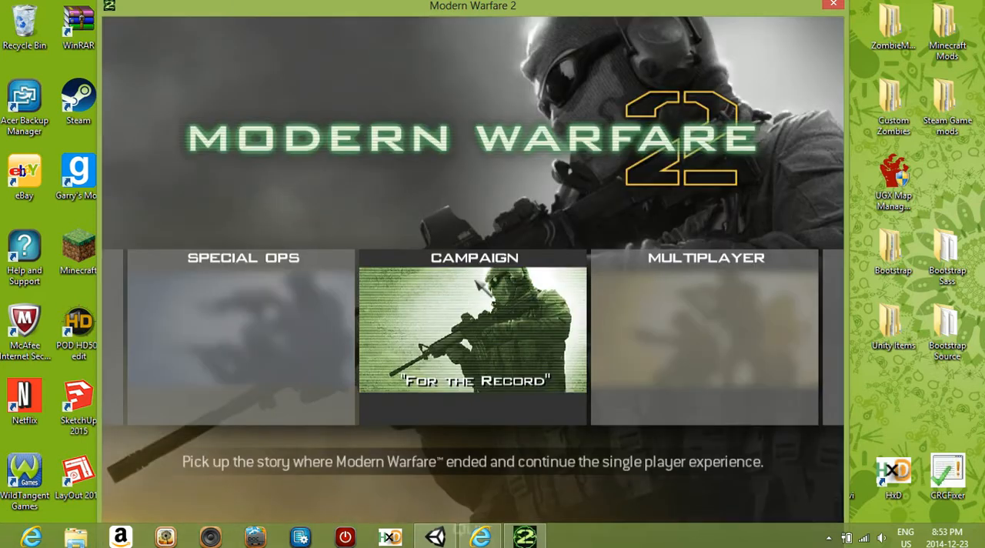
Open Campaign and show the Act II missions, starting with Wolverines!
left_click(473, 335)
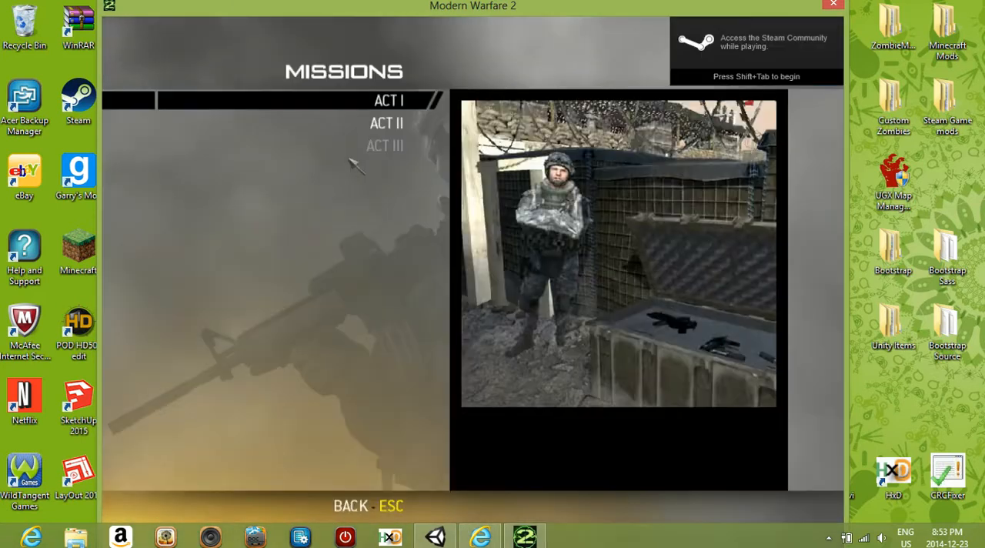
left_click(386, 123)
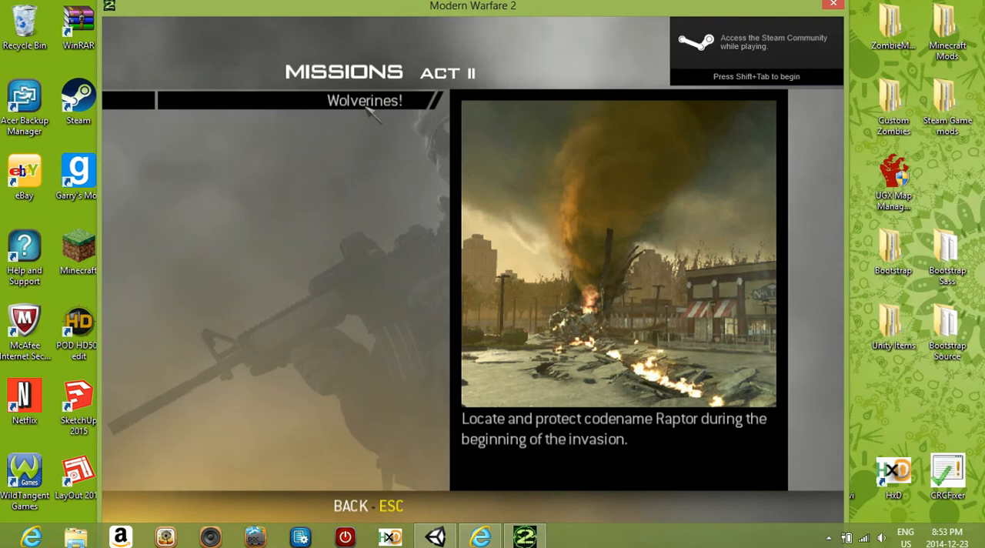